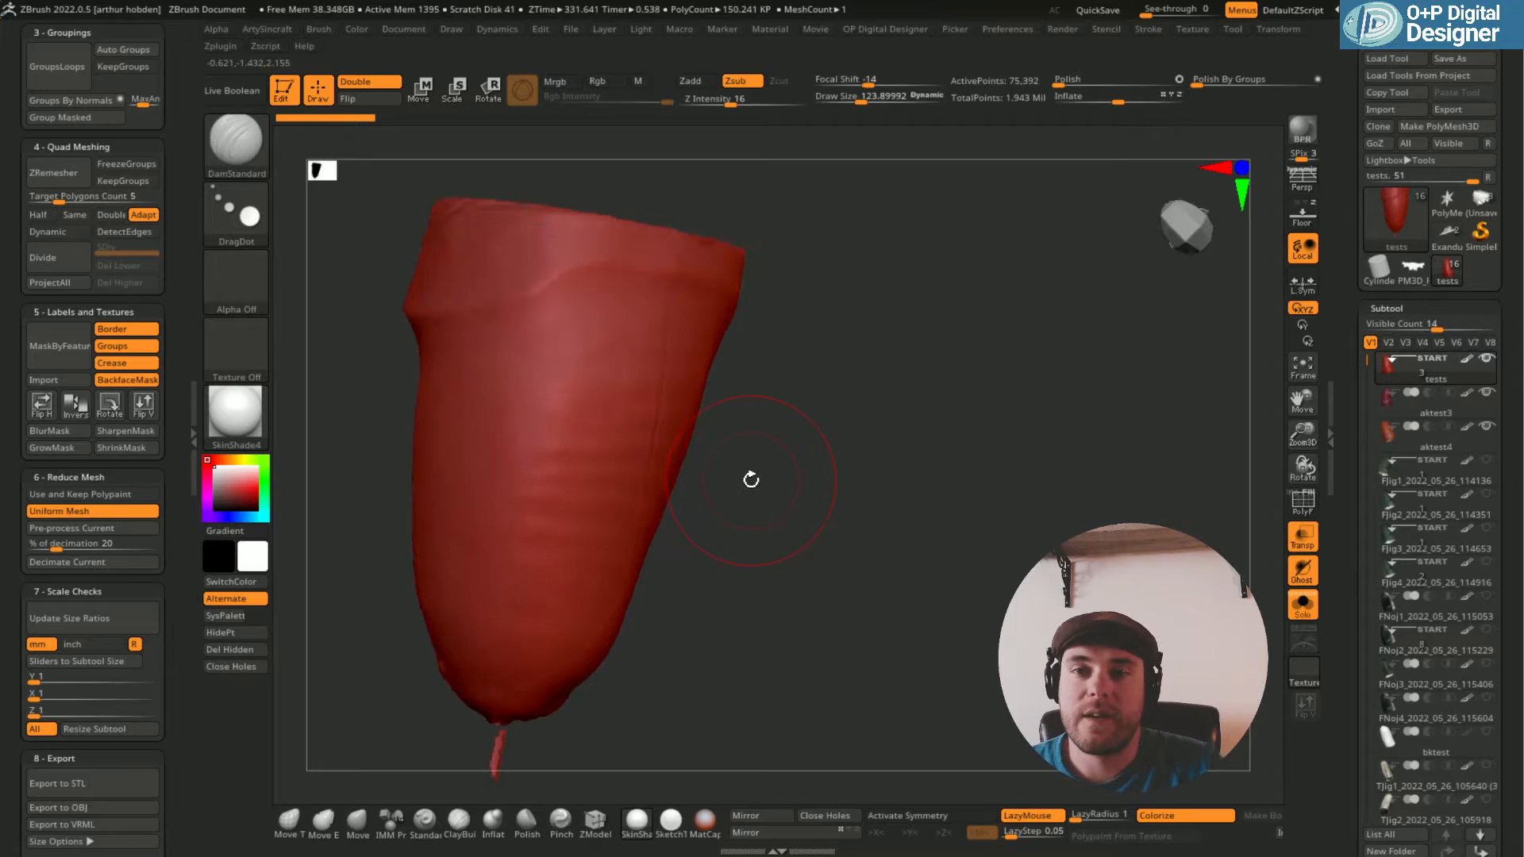
Orbit the red tests scan around its length and distal end, then view it with aktest4 overlaid.
{"action": "left_click_drag", "start_coordinate": [751, 479], "coordinate": [884, 500]}
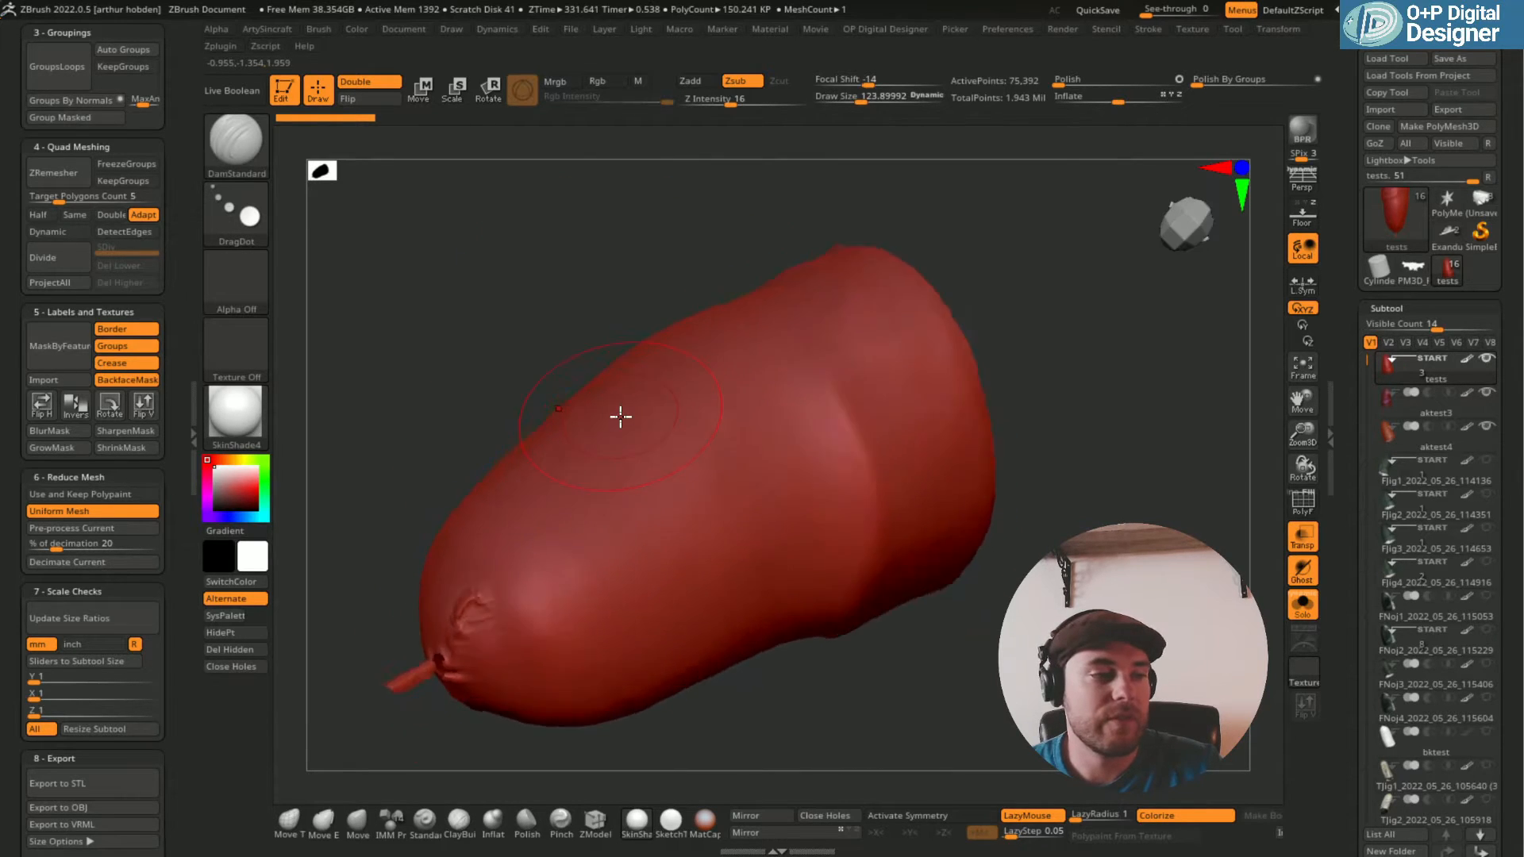
{"action": "left_click_drag", "start_coordinate": [622, 417], "coordinate": [805, 475]}
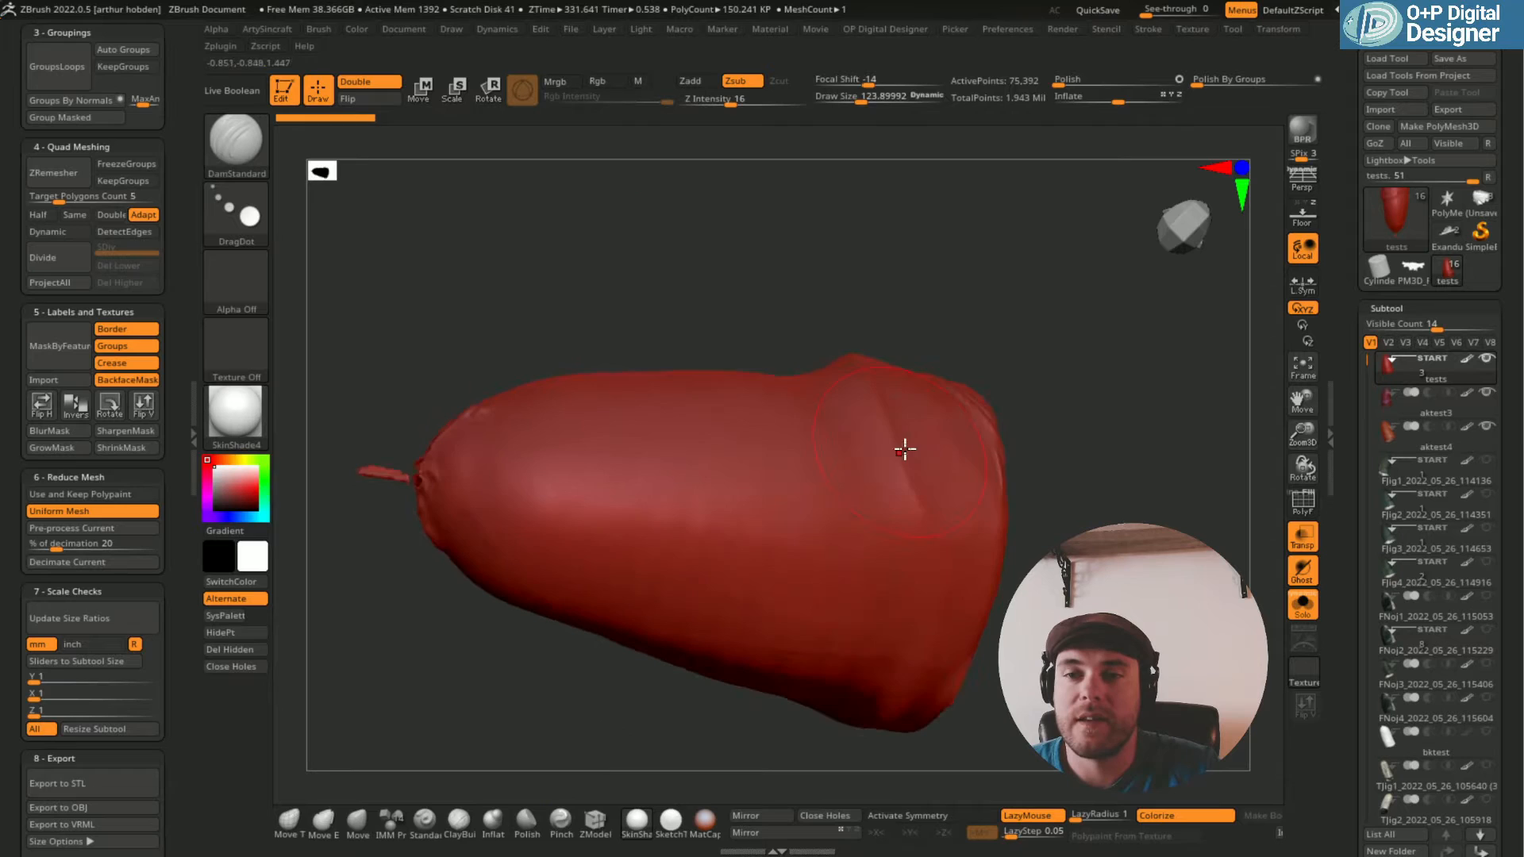
{"action": "left_click_drag", "start_coordinate": [903, 449], "coordinate": [1094, 354]}
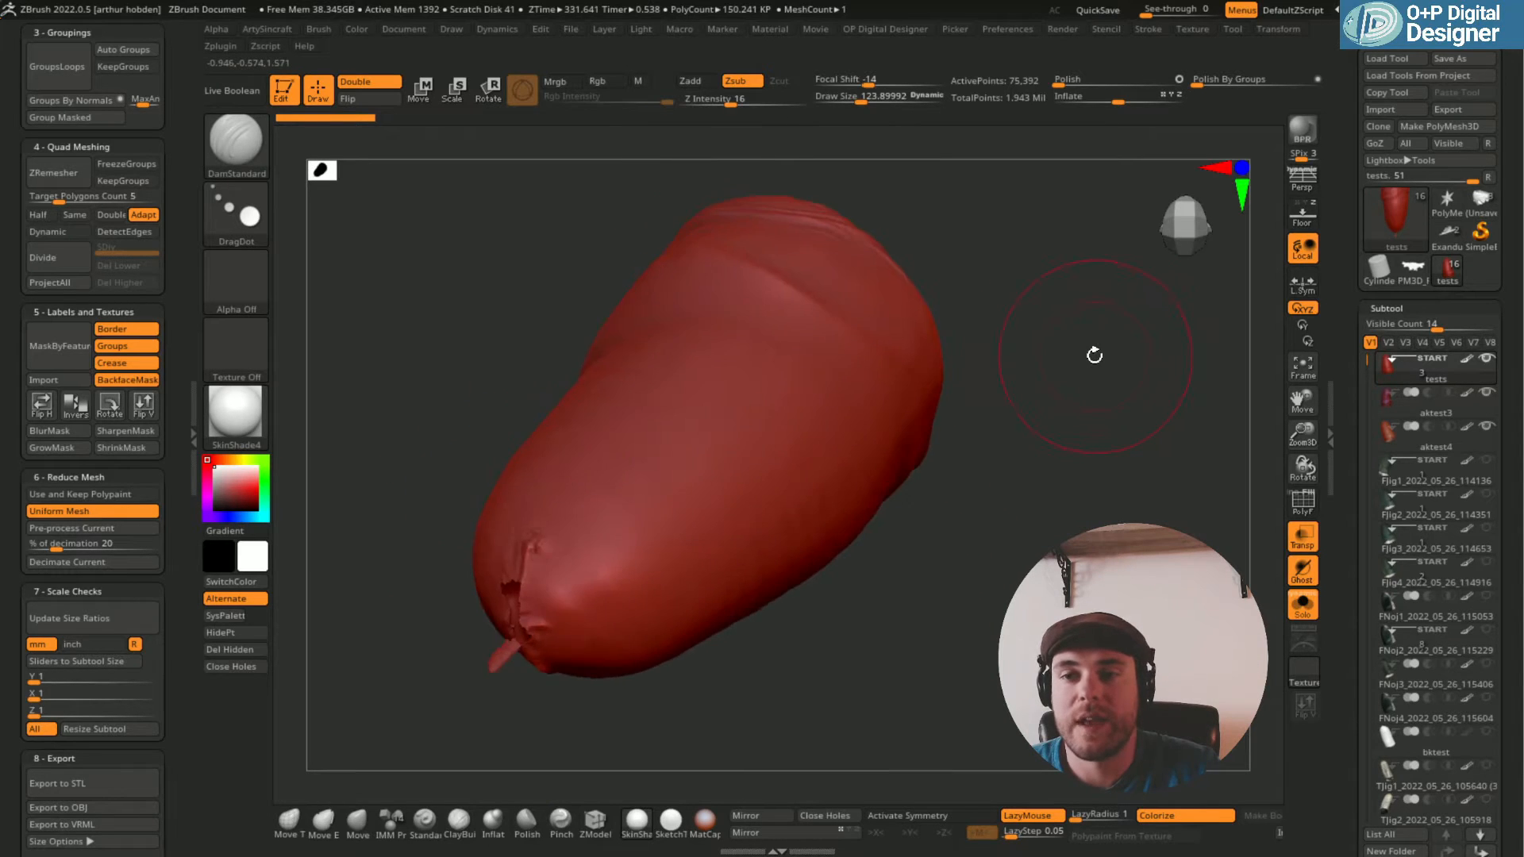
{"action": "left_click_drag", "start_coordinate": [1093, 354], "coordinate": [741, 408]}
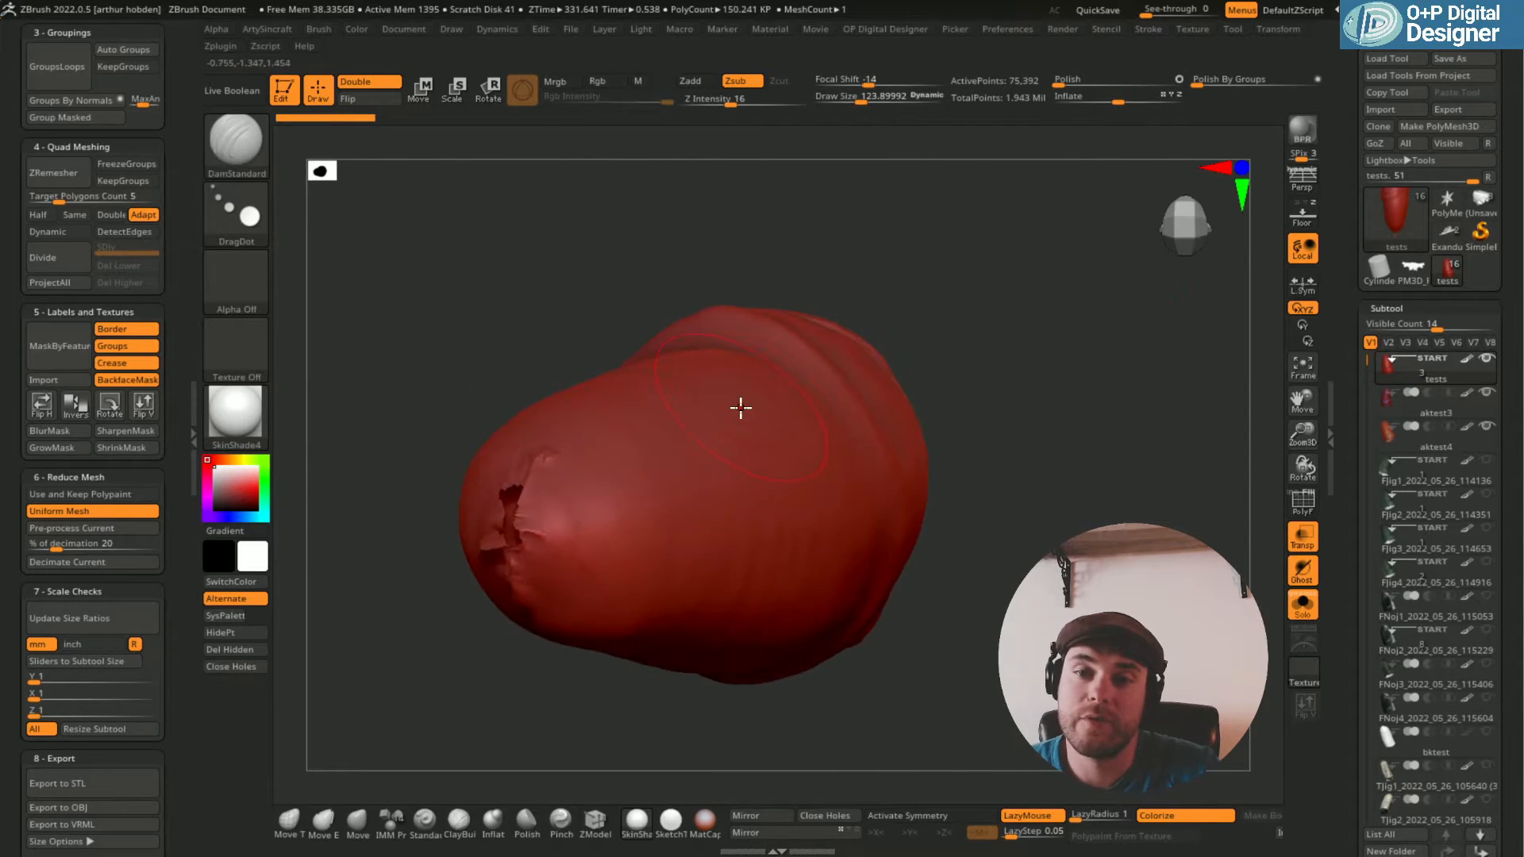
{"action": "left_click_drag", "start_coordinate": [741, 407], "coordinate": [916, 419]}
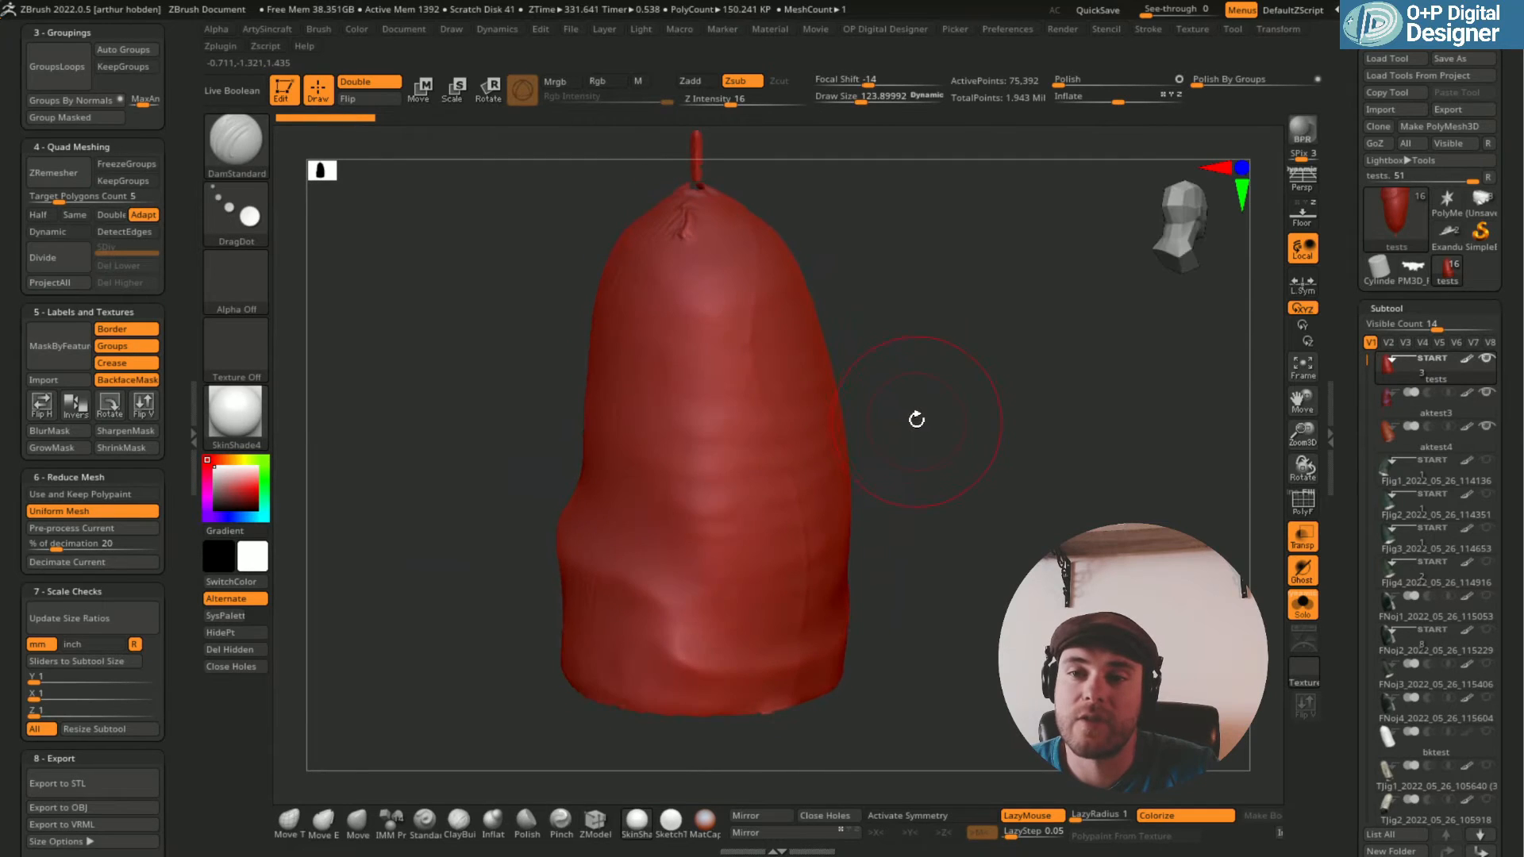
{"action": "left_click_drag", "start_coordinate": [916, 419], "coordinate": [937, 423]}
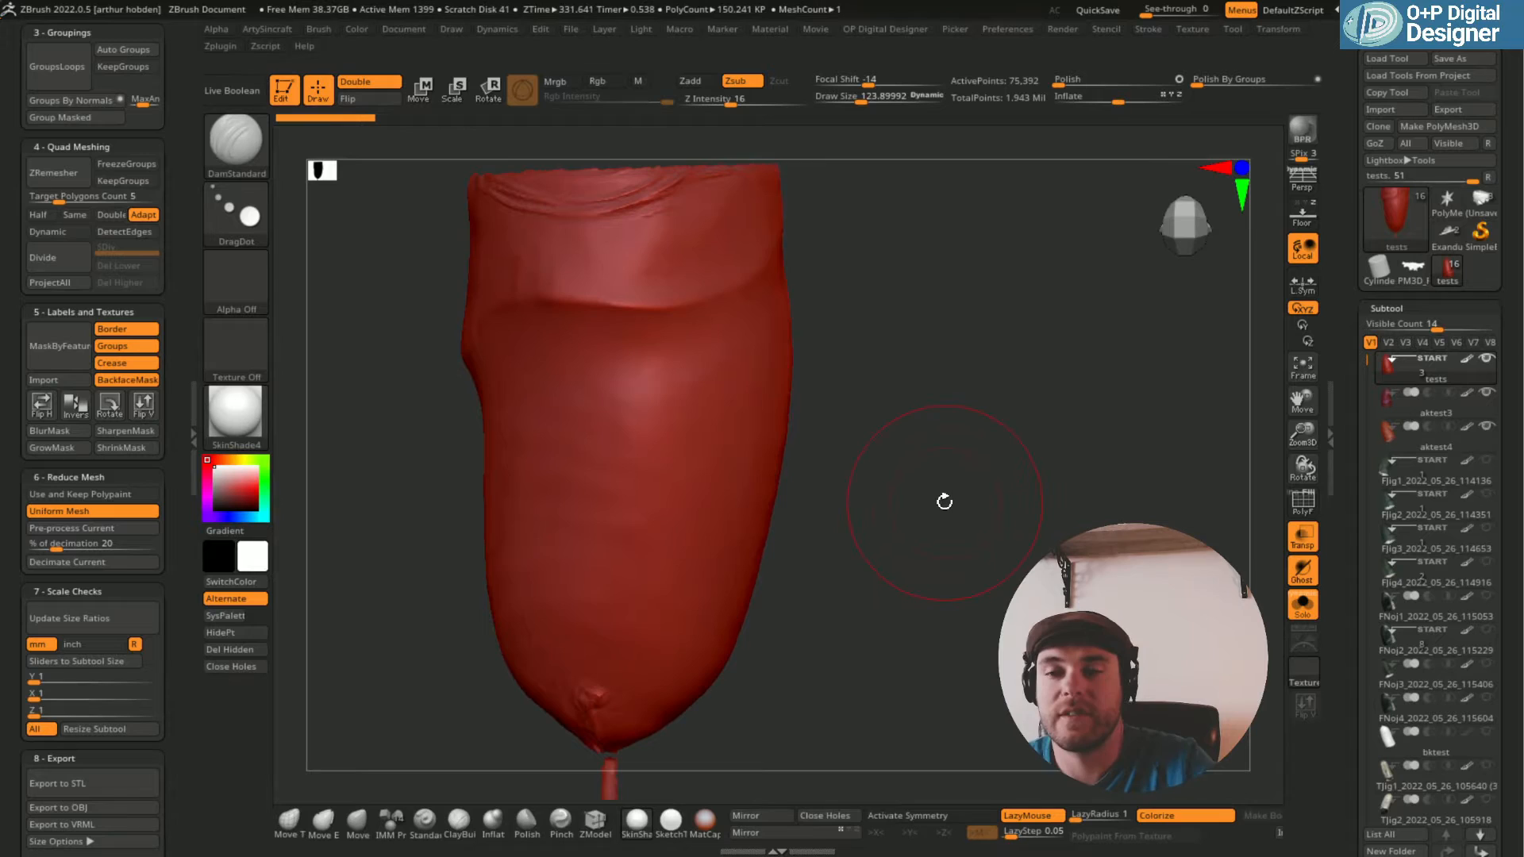
{"action": "left_click_drag", "start_coordinate": [943, 499], "coordinate": [1012, 497]}
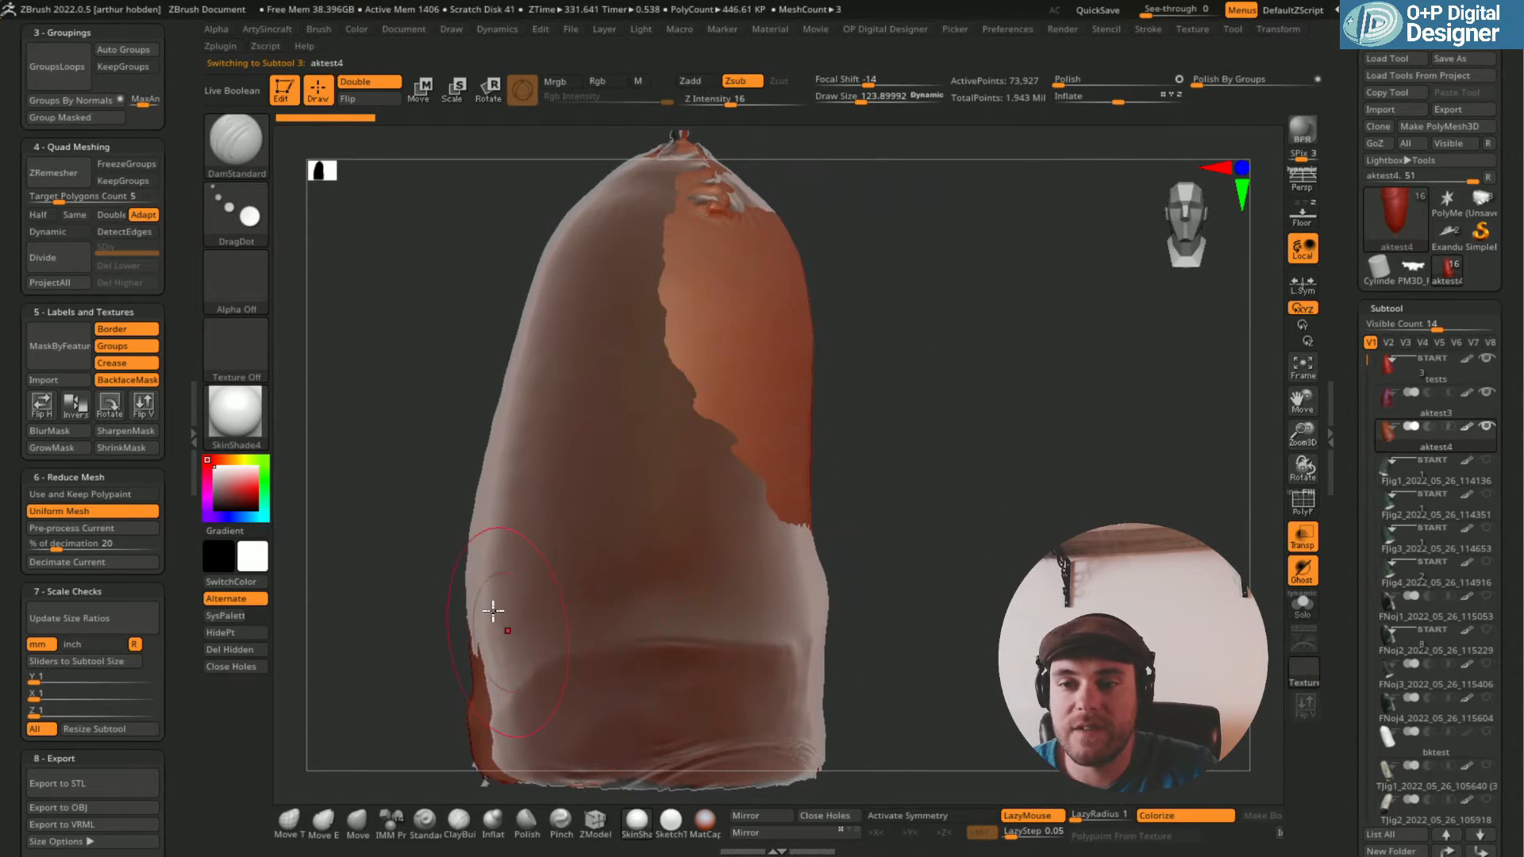
{"action": "left_click_drag", "start_coordinate": [495, 610], "coordinate": [893, 582]}
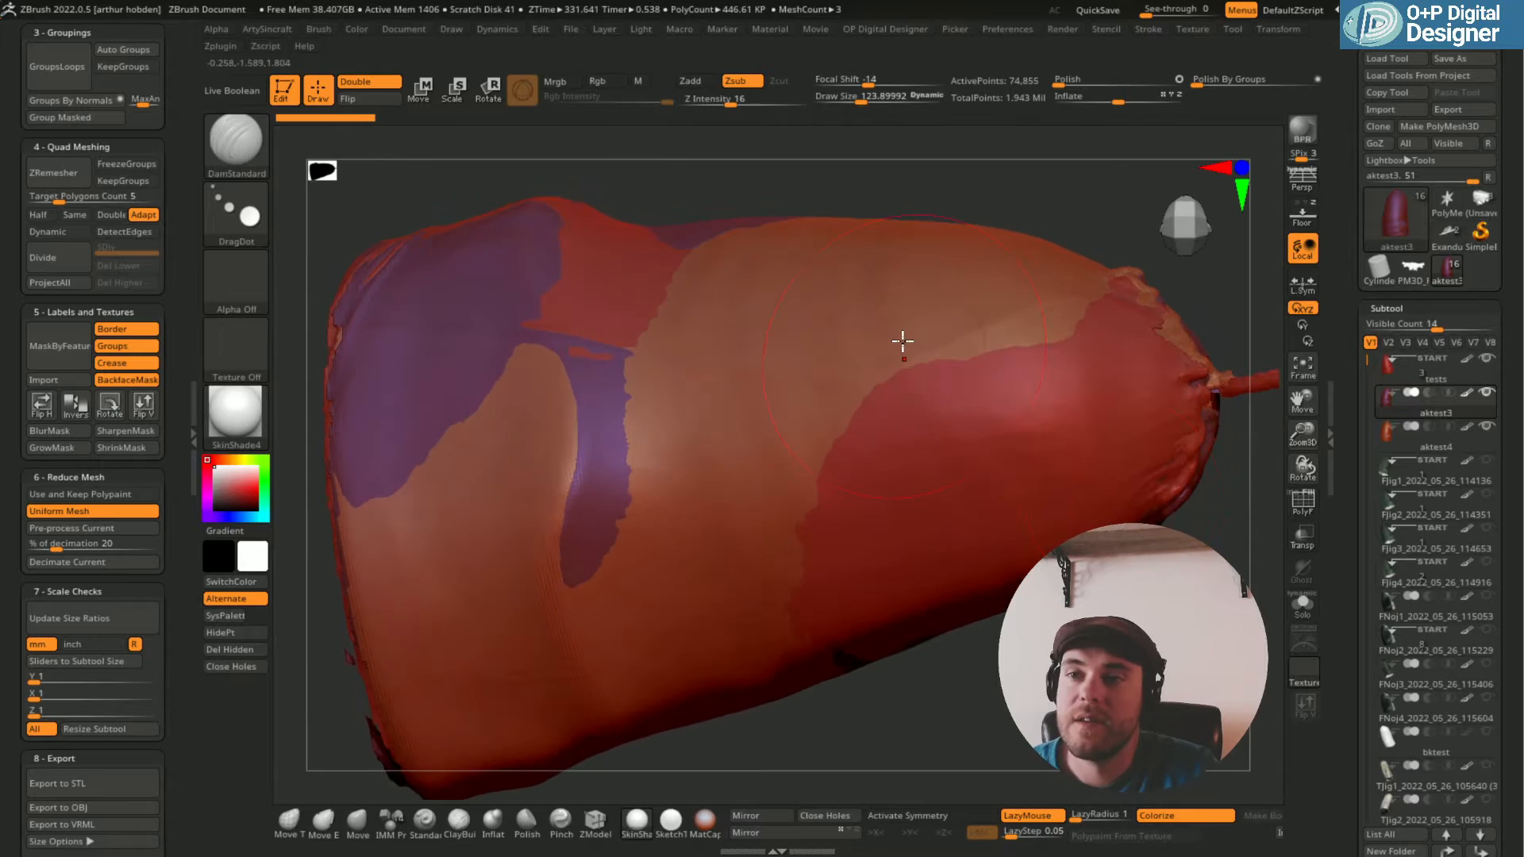
Orbit the three overlaid scans to inspect deviation areas and the purple patches.
{"action": "left_click_drag", "start_coordinate": [902, 340], "coordinate": [849, 644]}
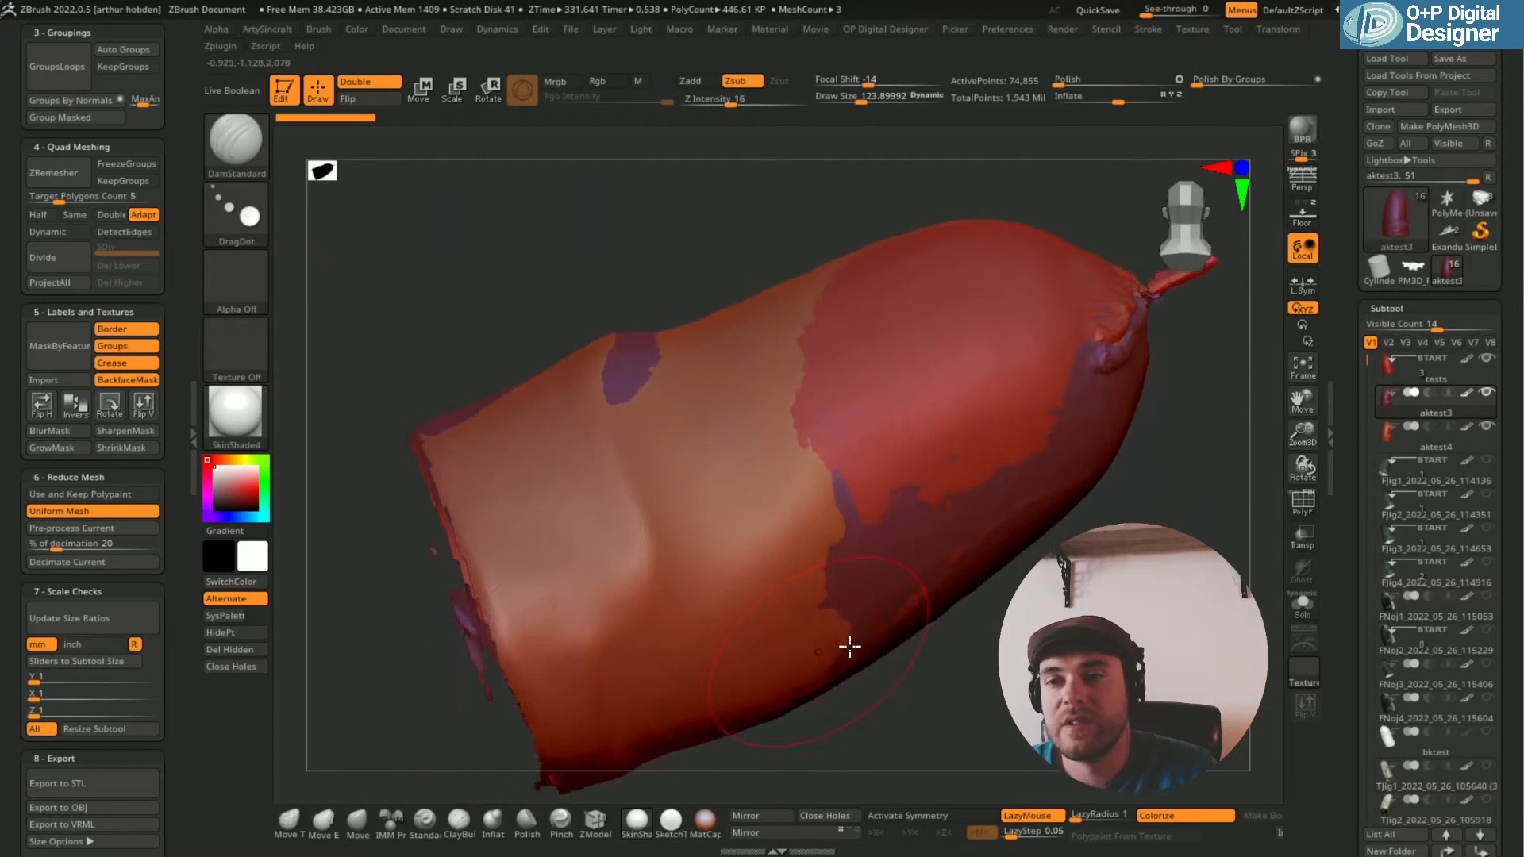
{"action": "left_click_drag", "start_coordinate": [850, 646], "coordinate": [962, 641]}
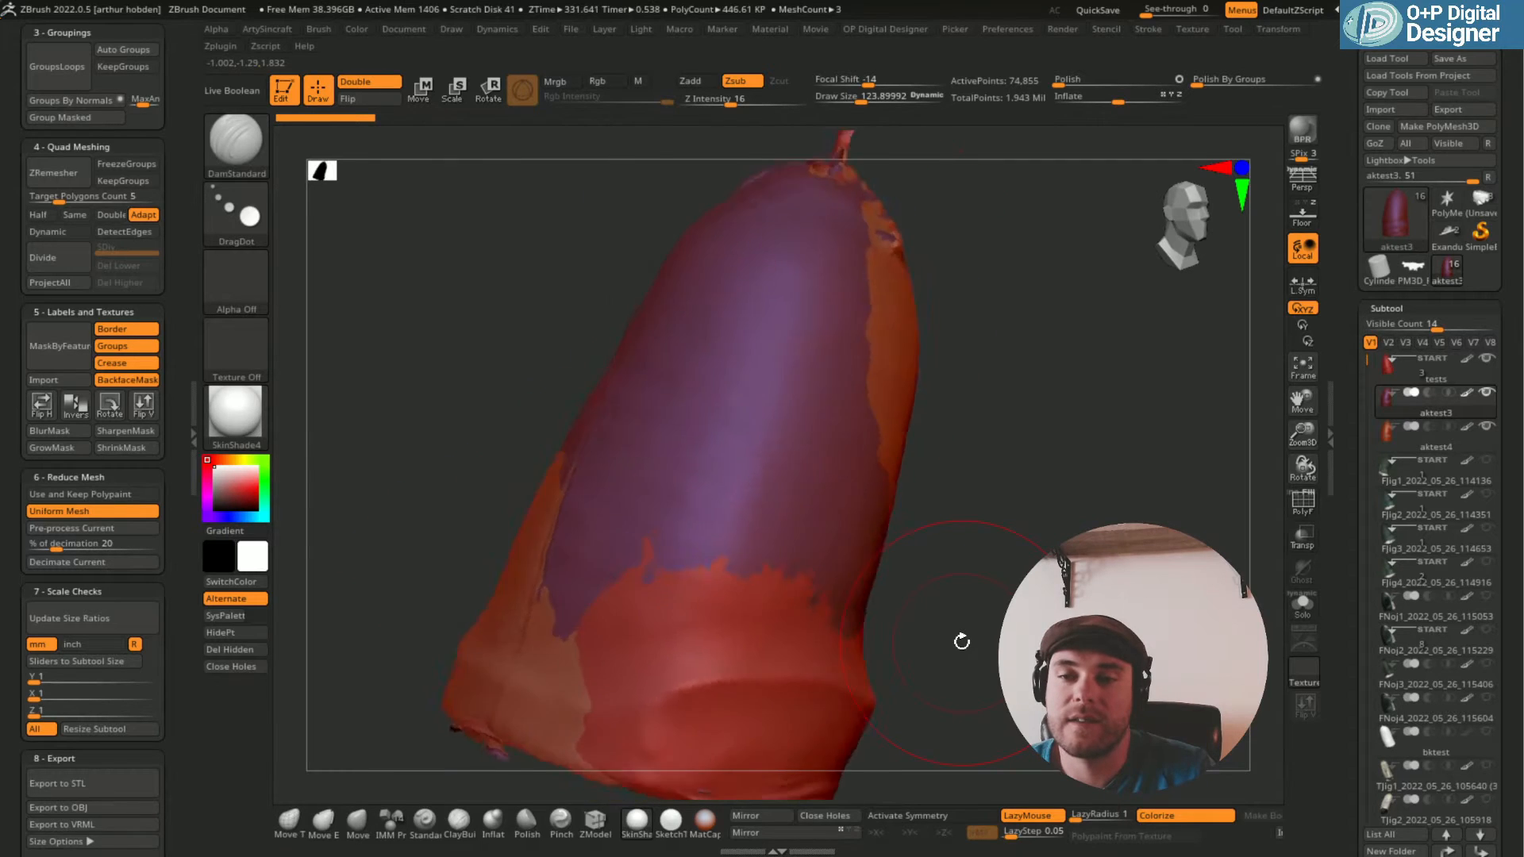
{"action": "left_click_drag", "start_coordinate": [962, 642], "coordinate": [768, 297]}
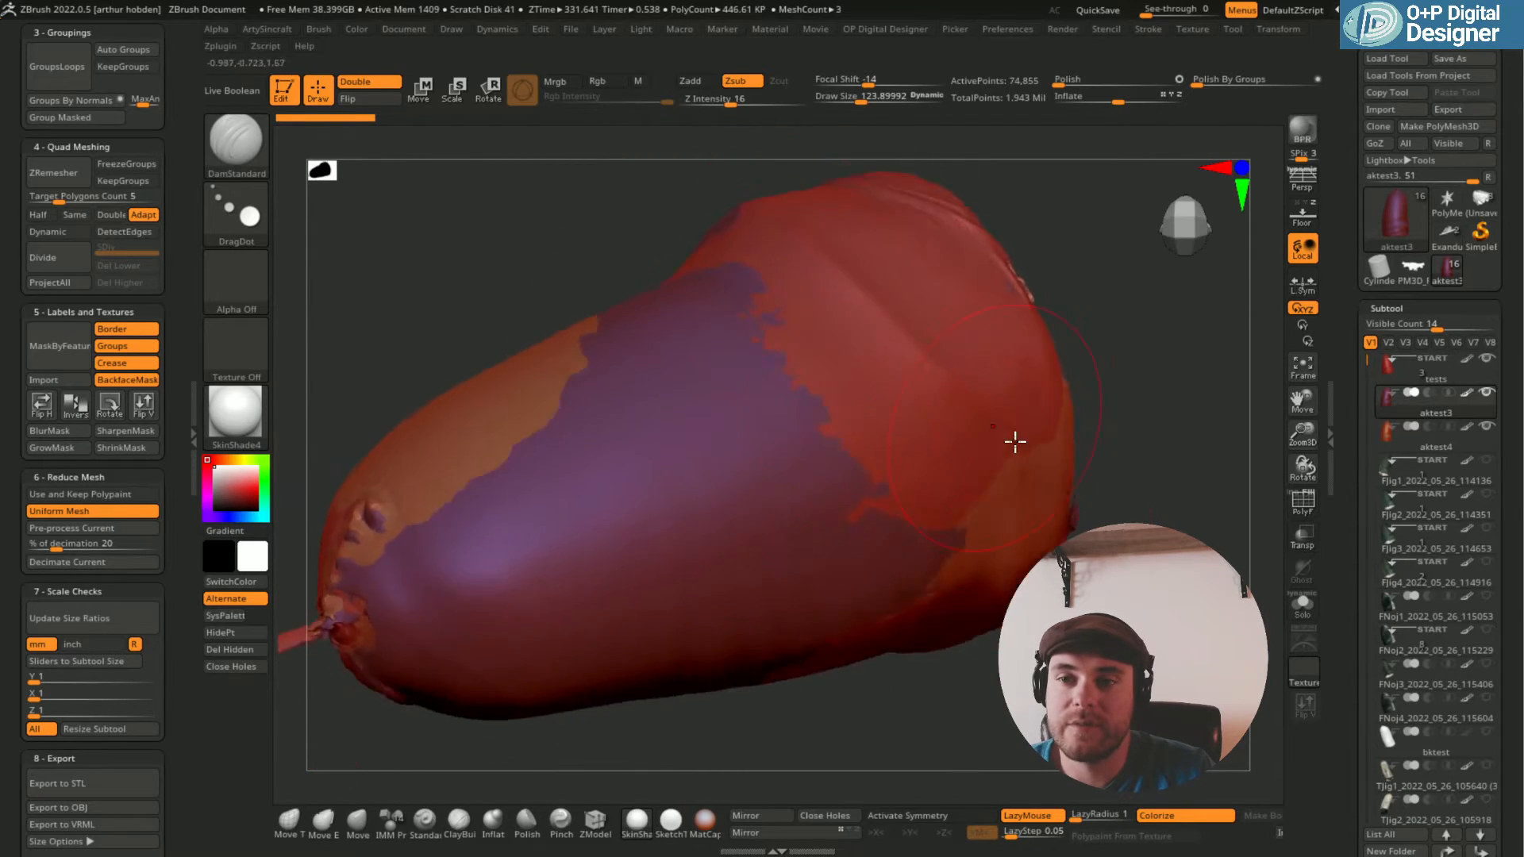
{"action": "left_click_drag", "start_coordinate": [1015, 443], "coordinate": [871, 473]}
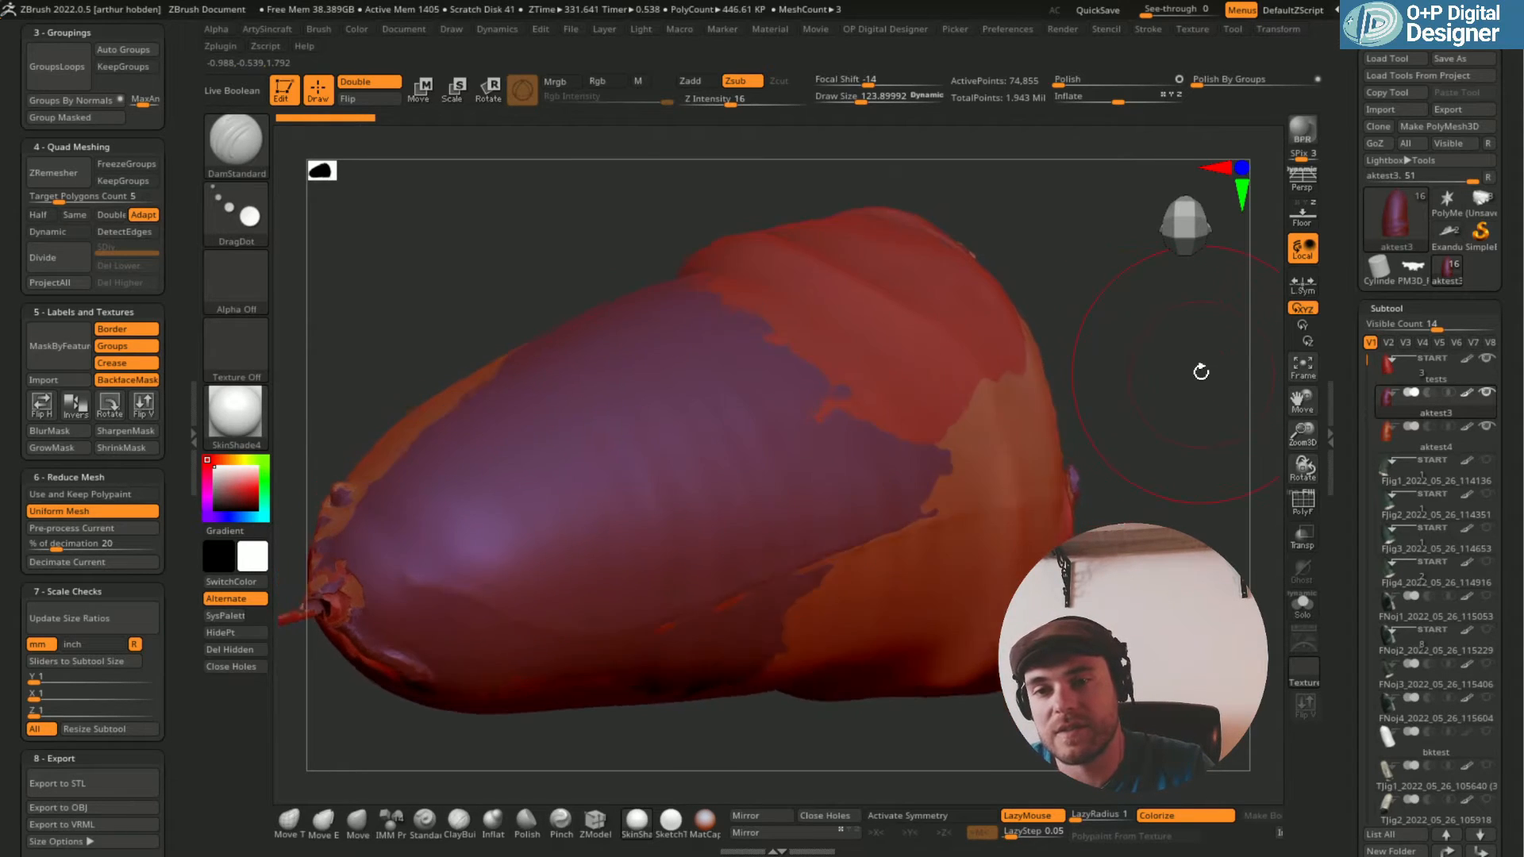
{"action": "left_click_drag", "start_coordinate": [1200, 371], "coordinate": [1213, 542]}
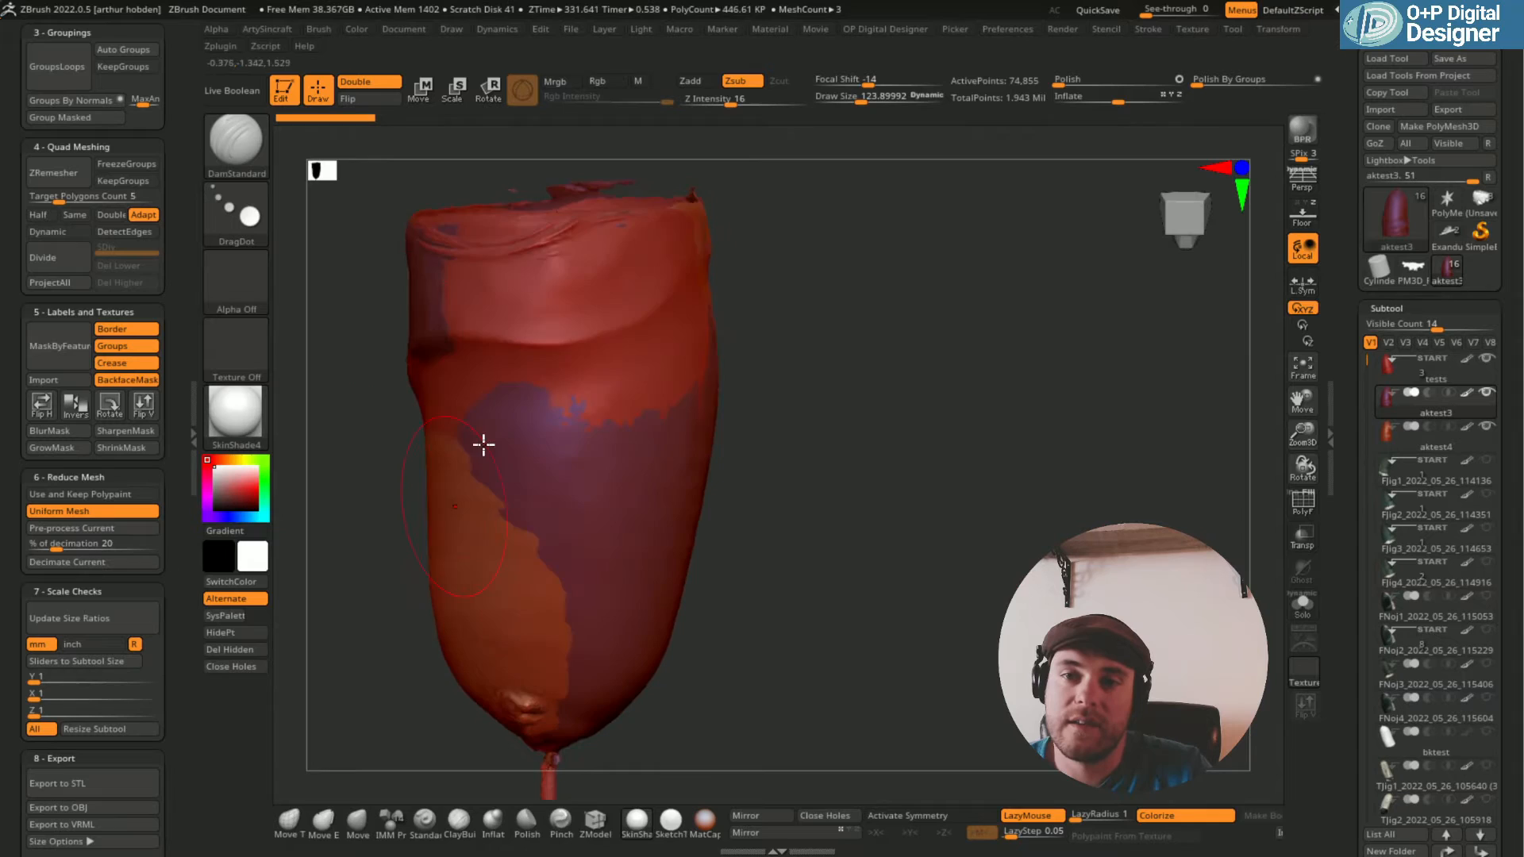
{"action": "left_click_drag", "start_coordinate": [485, 444], "coordinate": [885, 525]}
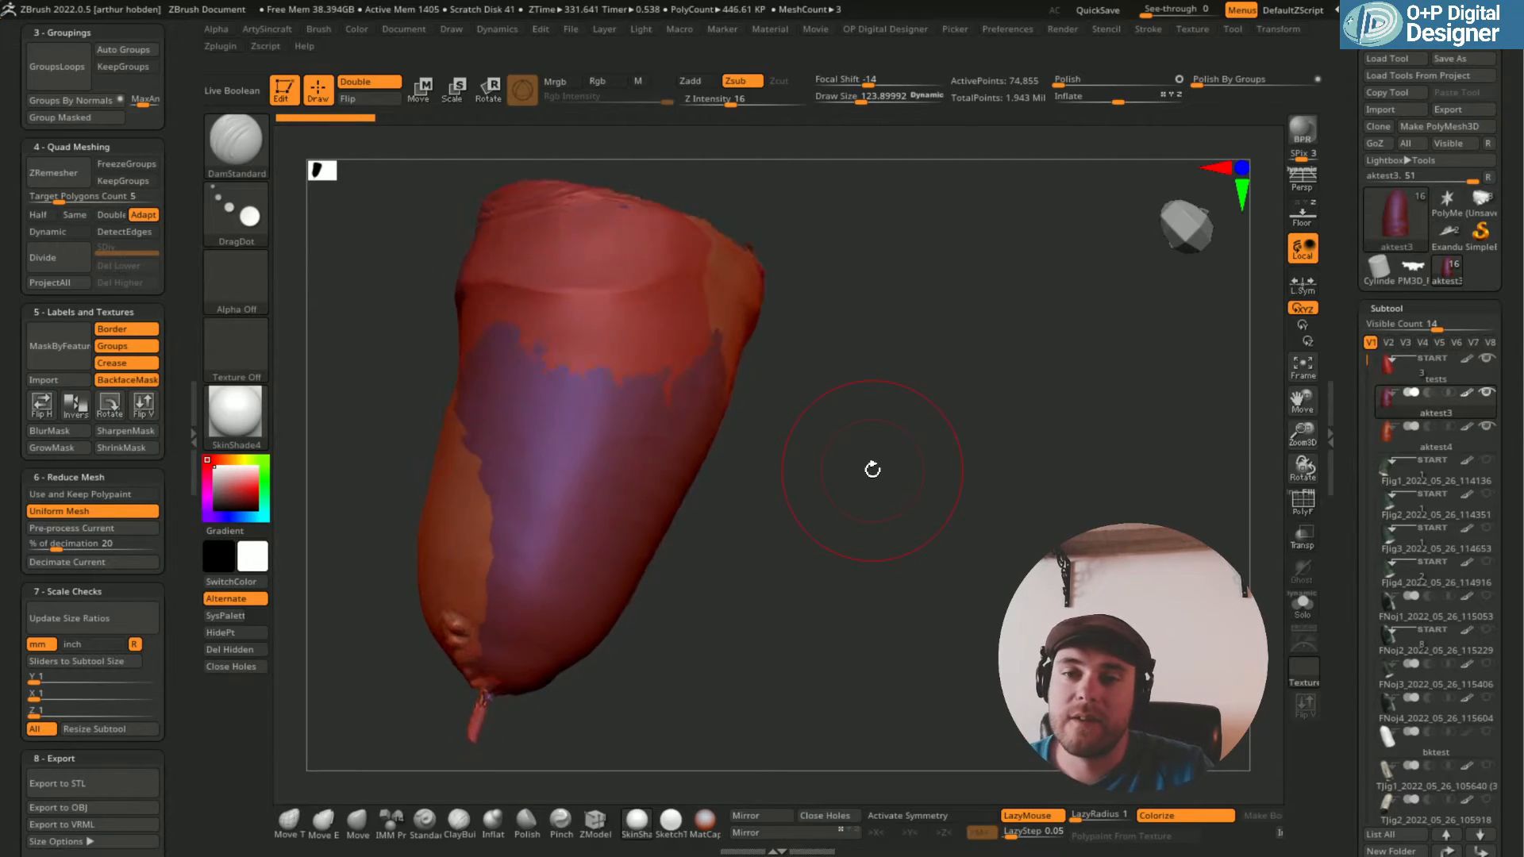
{"action": "left_click_drag", "start_coordinate": [872, 470], "coordinate": [708, 479]}
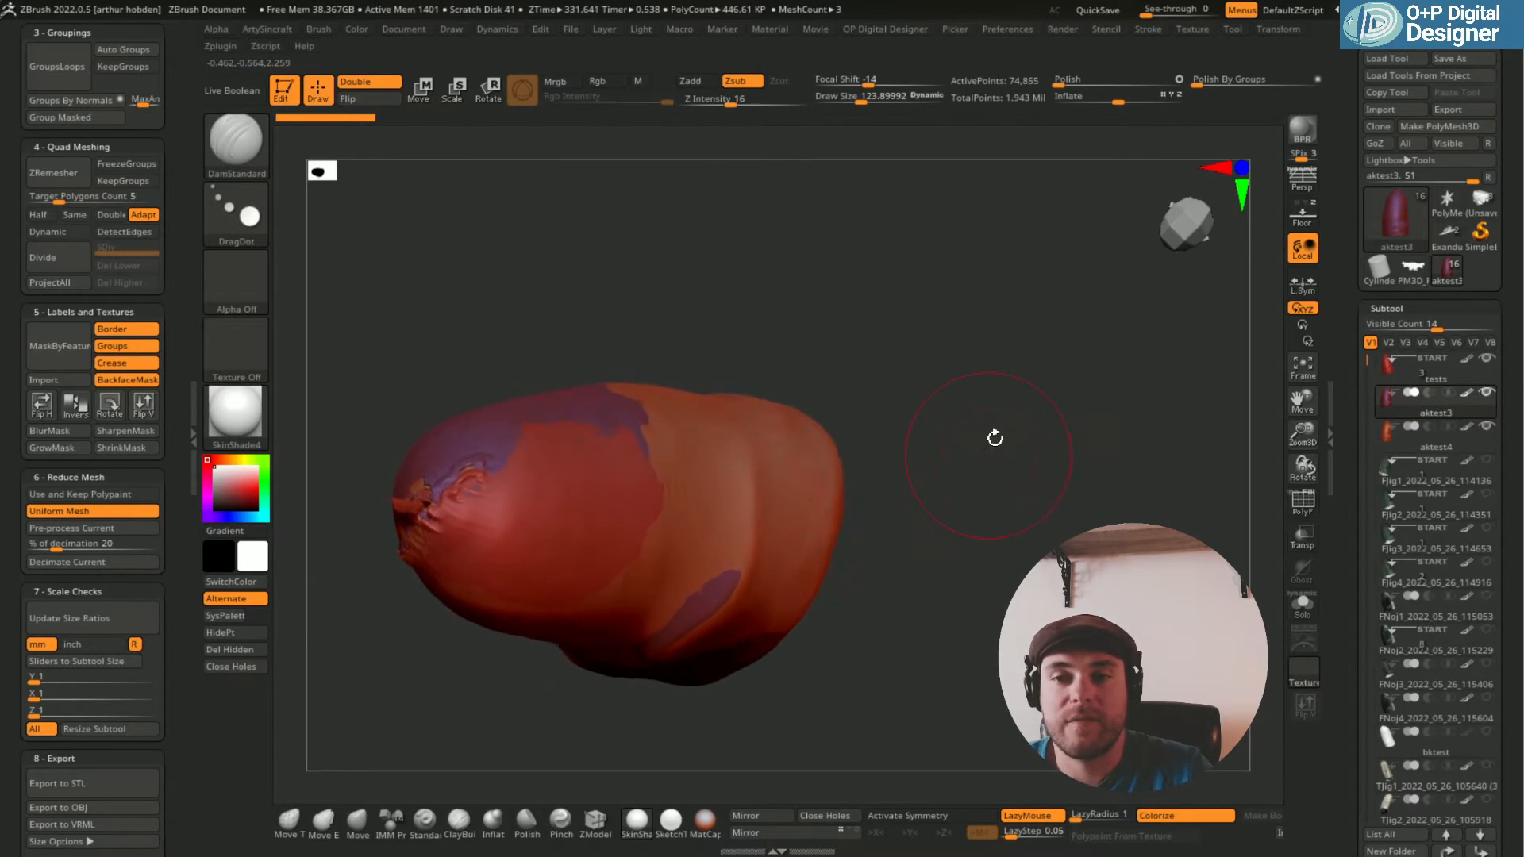
{"action": "left_click_drag", "start_coordinate": [994, 438], "coordinate": [897, 621]}
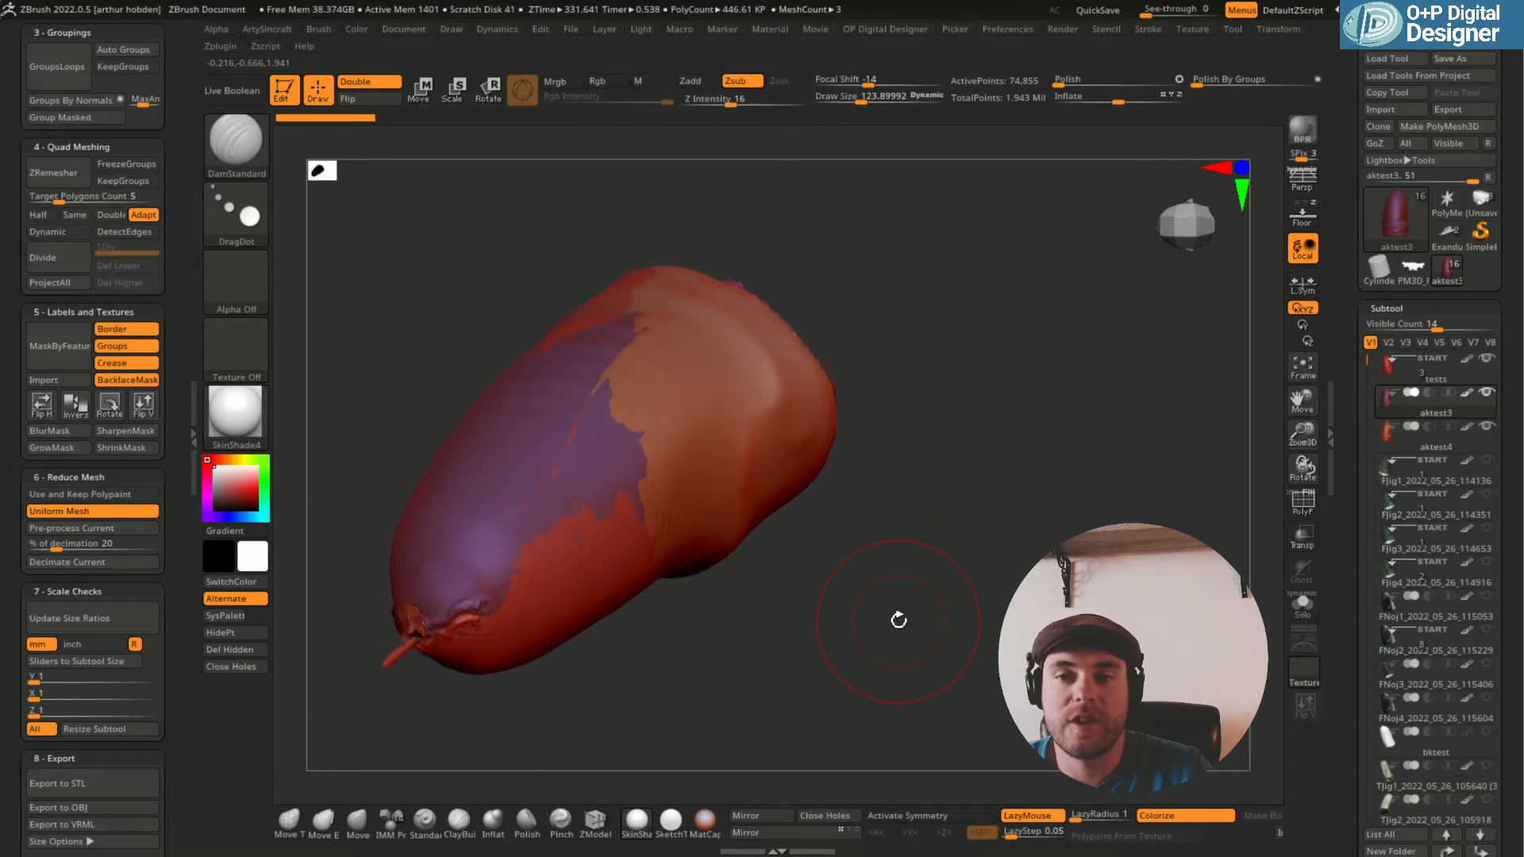
{"action": "left_click_drag", "start_coordinate": [897, 619], "coordinate": [879, 621]}
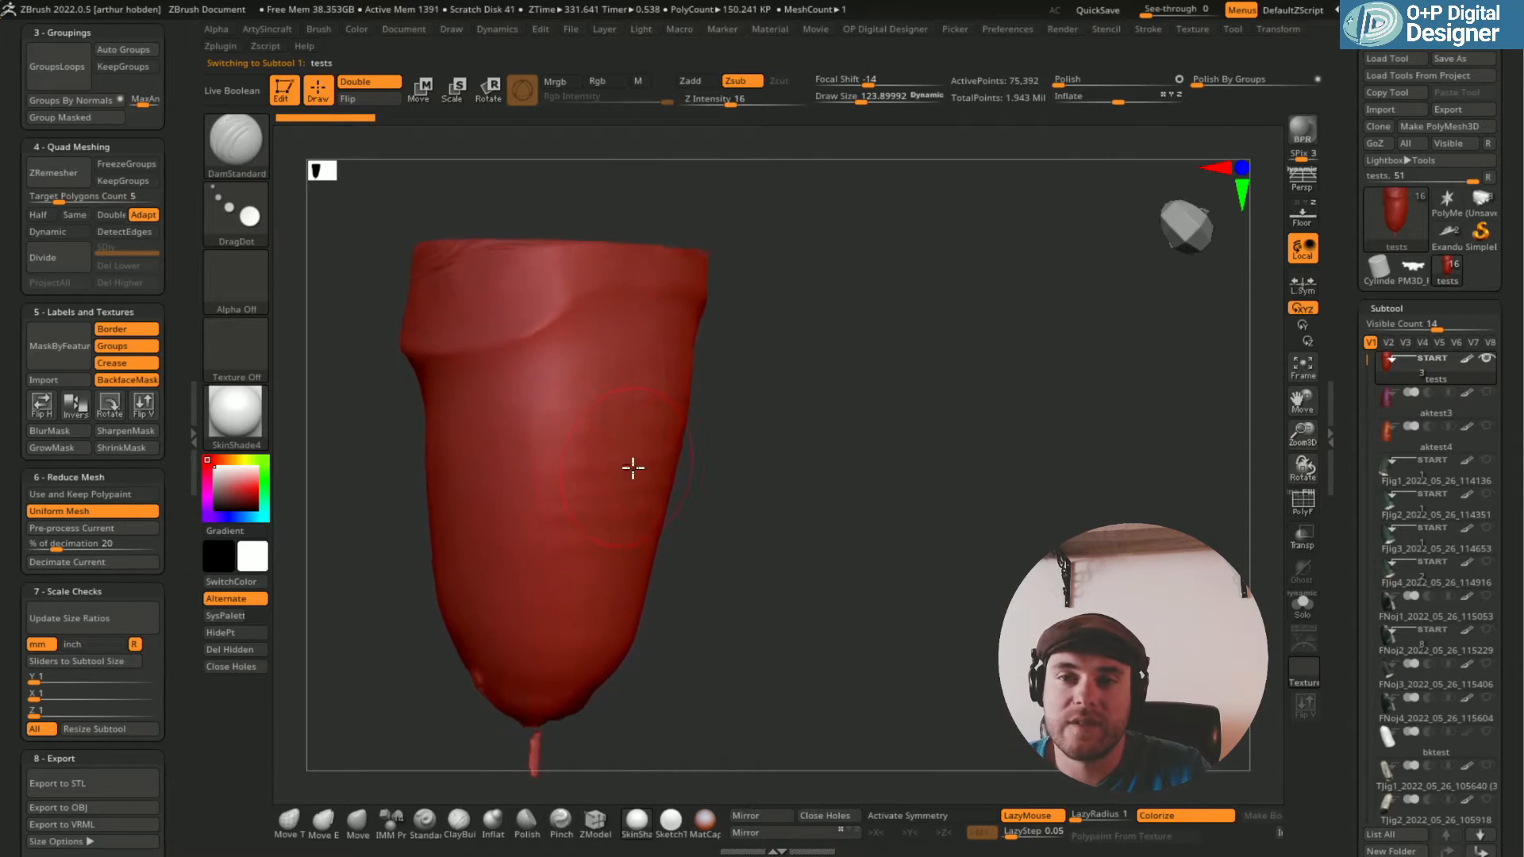
Inspect the tests scan alone, then select the Fjig1 subtool to overlay it.
{"action": "left_click_drag", "start_coordinate": [632, 466], "coordinate": [676, 473]}
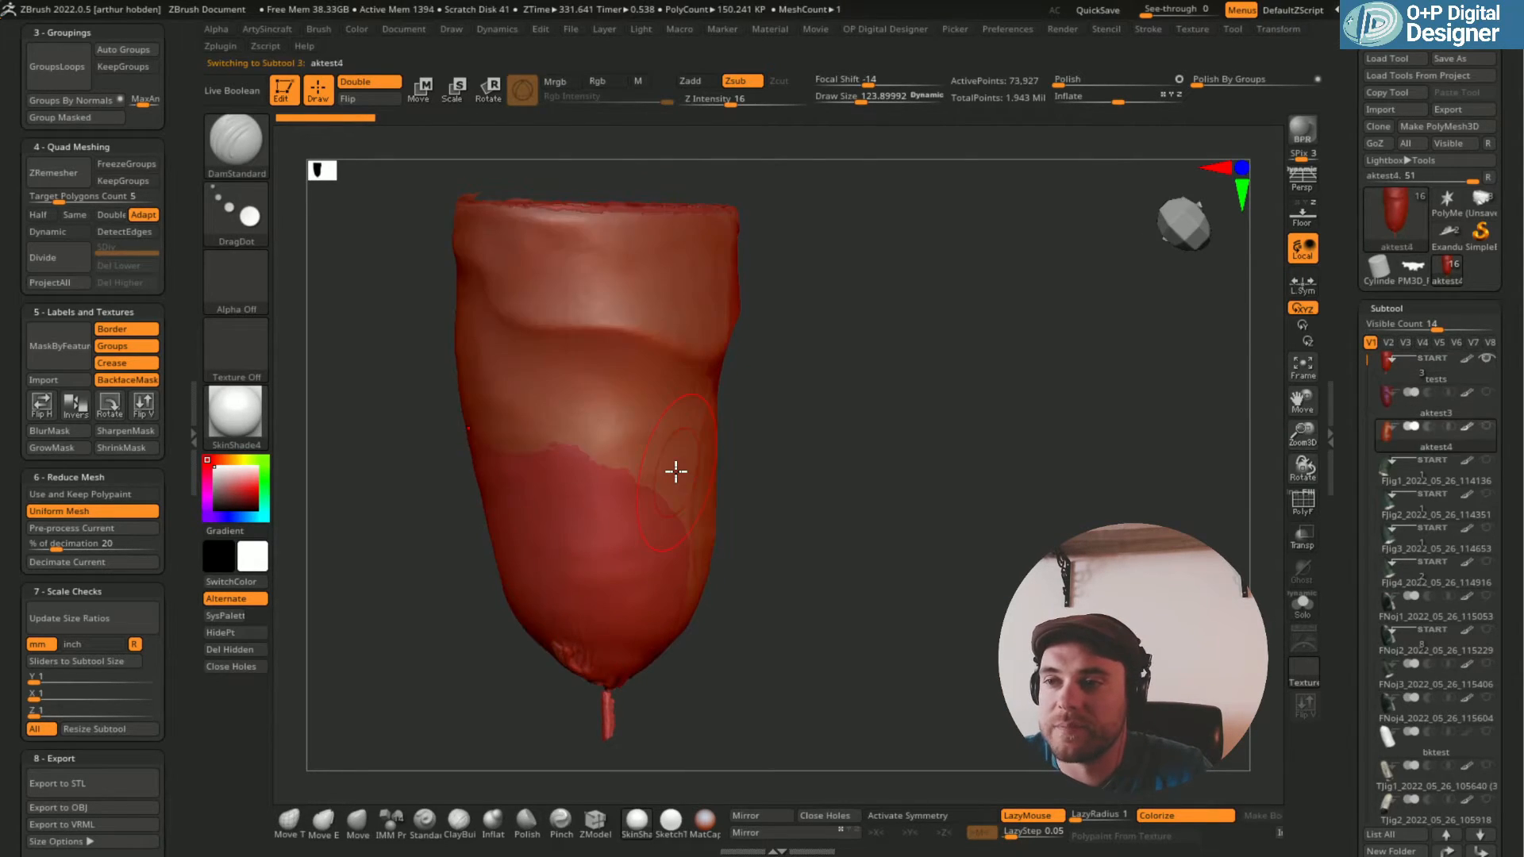
{"action": "left_click", "coordinate": [1433, 479]}
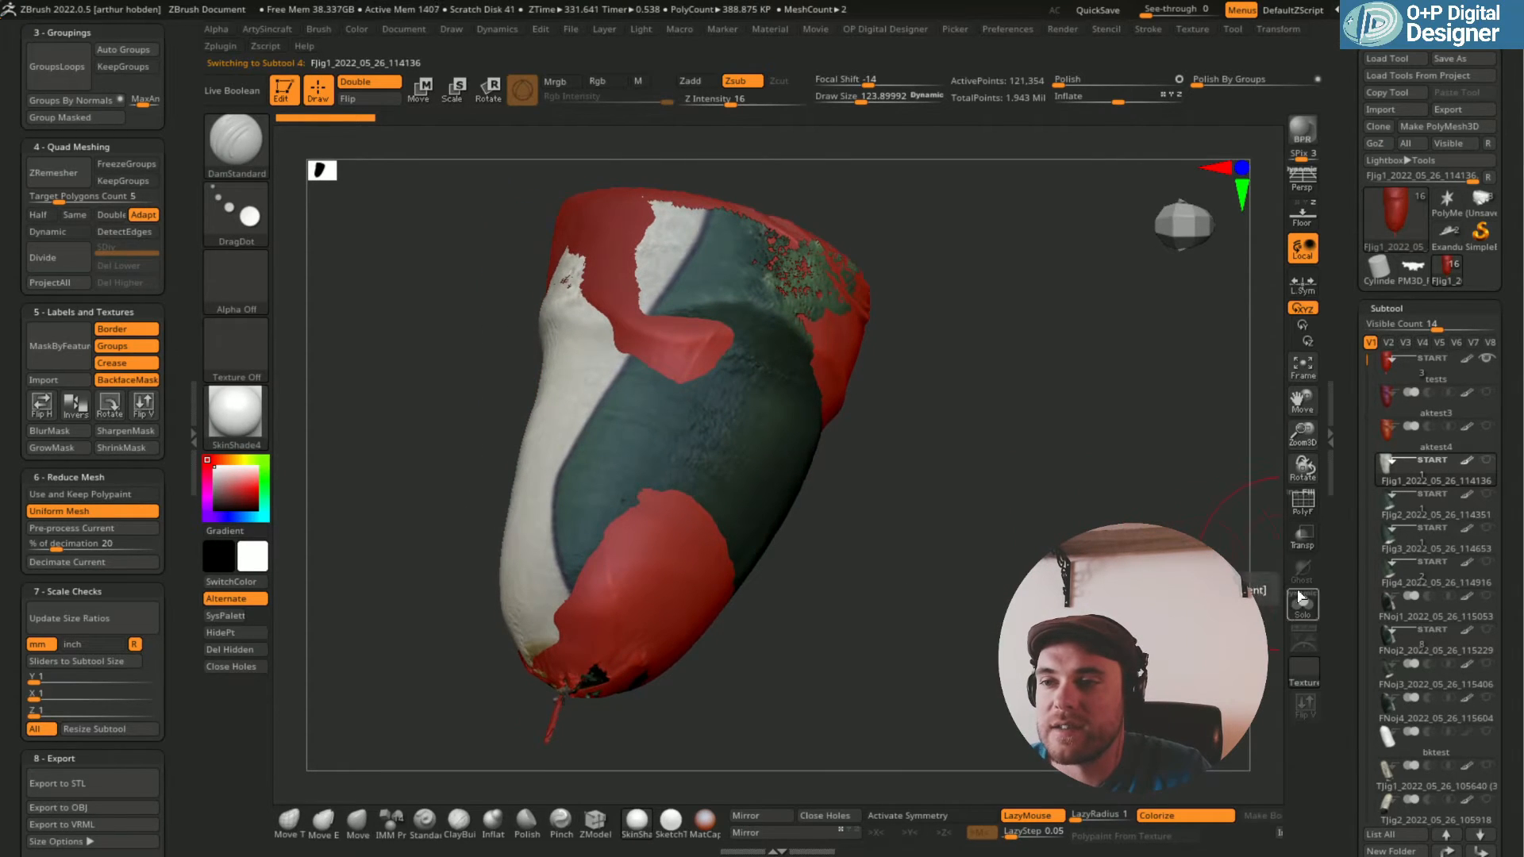
Isolate the colour-textured Fjig1 scan, orbit its surface and turn it to face front.
{"action": "left_click", "coordinate": [1301, 605]}
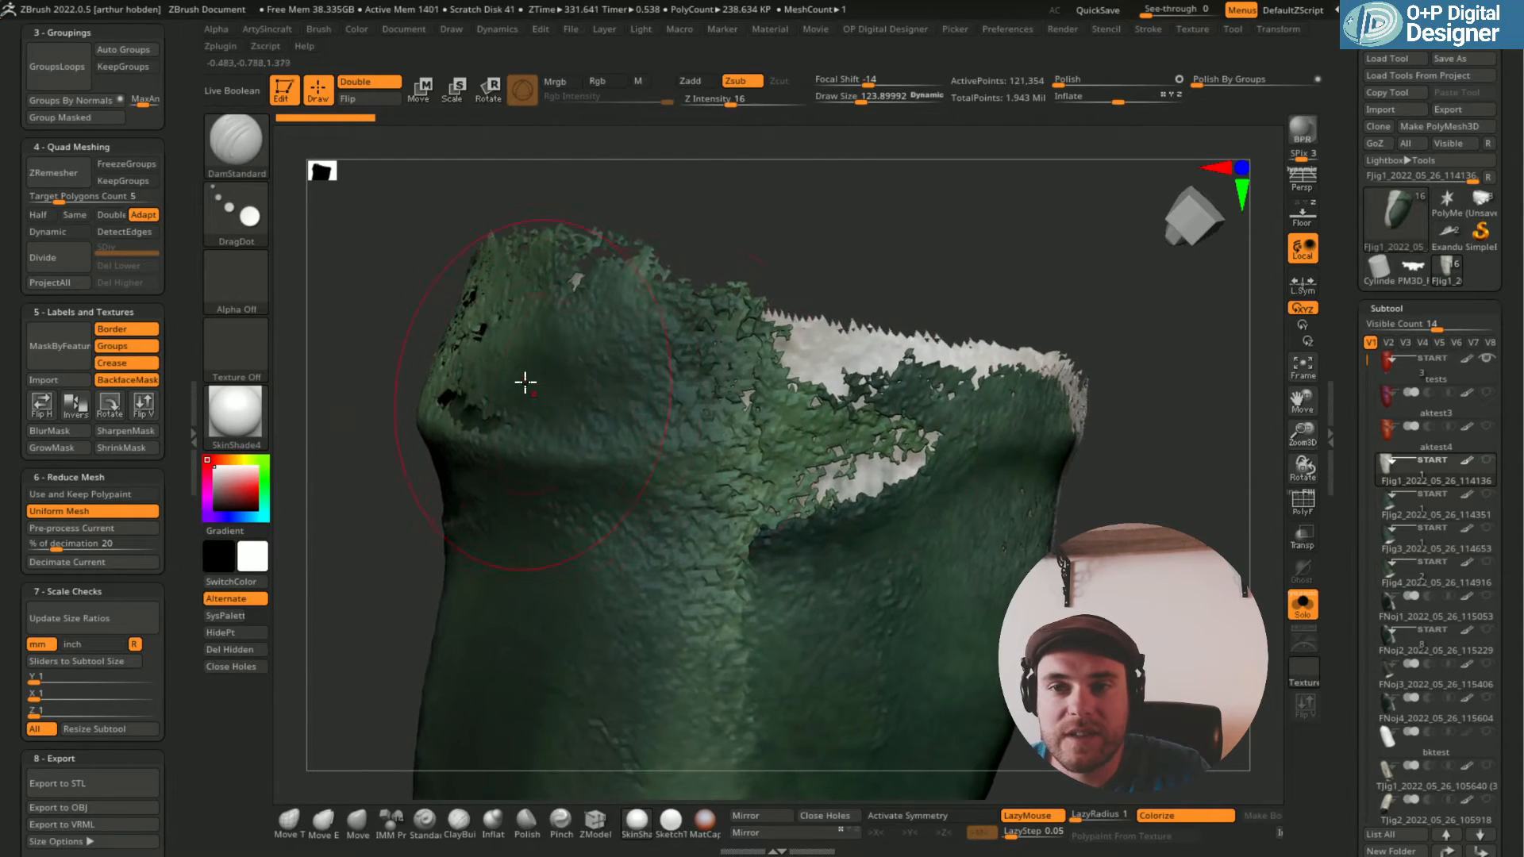
{"action": "left_click_drag", "start_coordinate": [525, 380], "coordinate": [976, 407]}
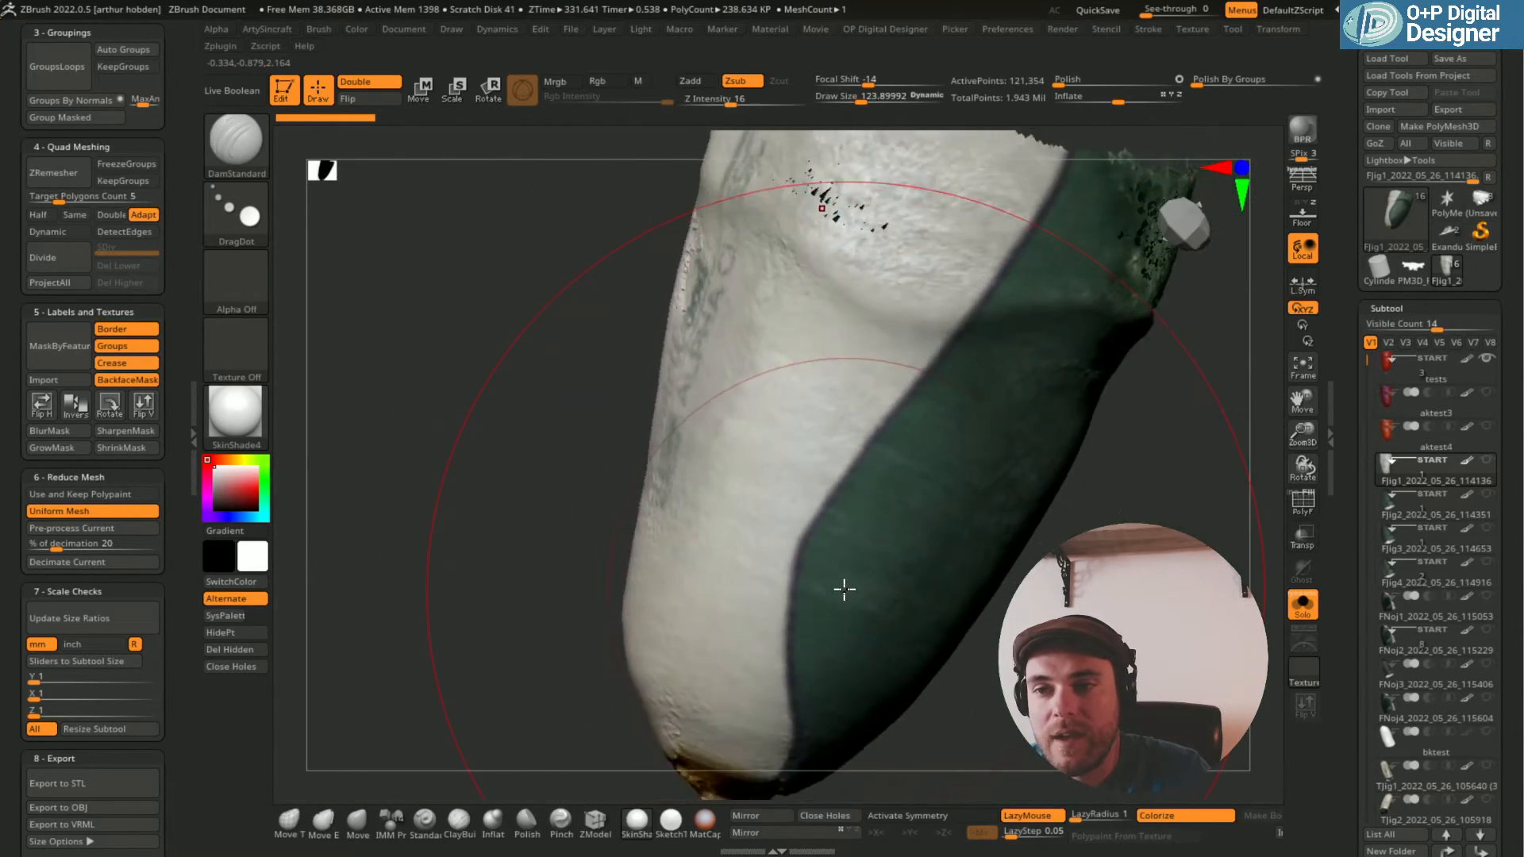
{"action": "left_click_drag", "start_coordinate": [846, 587], "coordinate": [855, 669]}
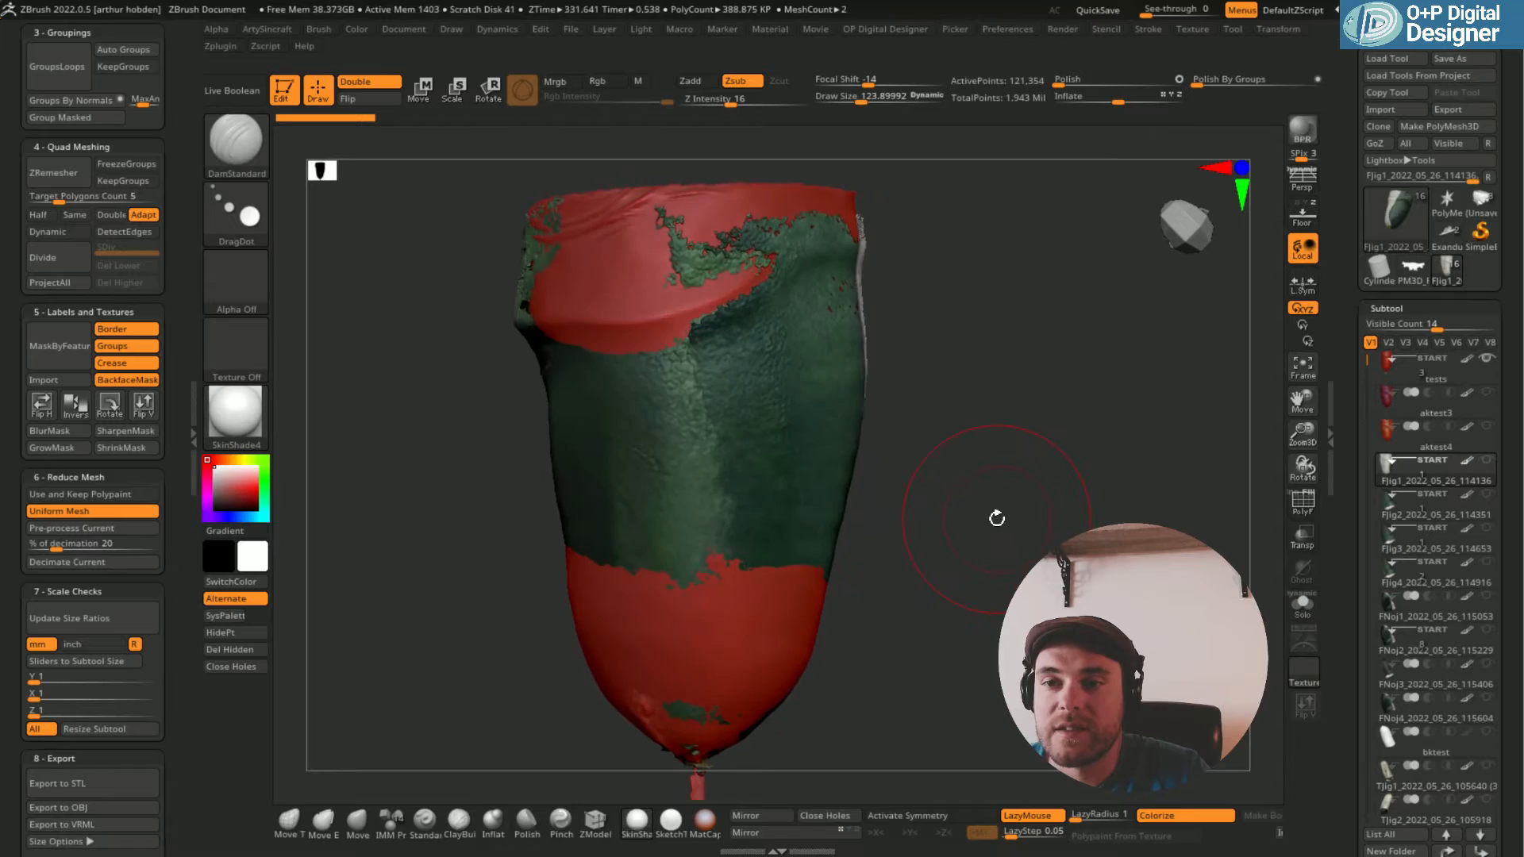
Orbit the overlaid Fjig1 and tests scans to inspect the seam and back side.
{"action": "left_click_drag", "start_coordinate": [996, 517], "coordinate": [768, 462]}
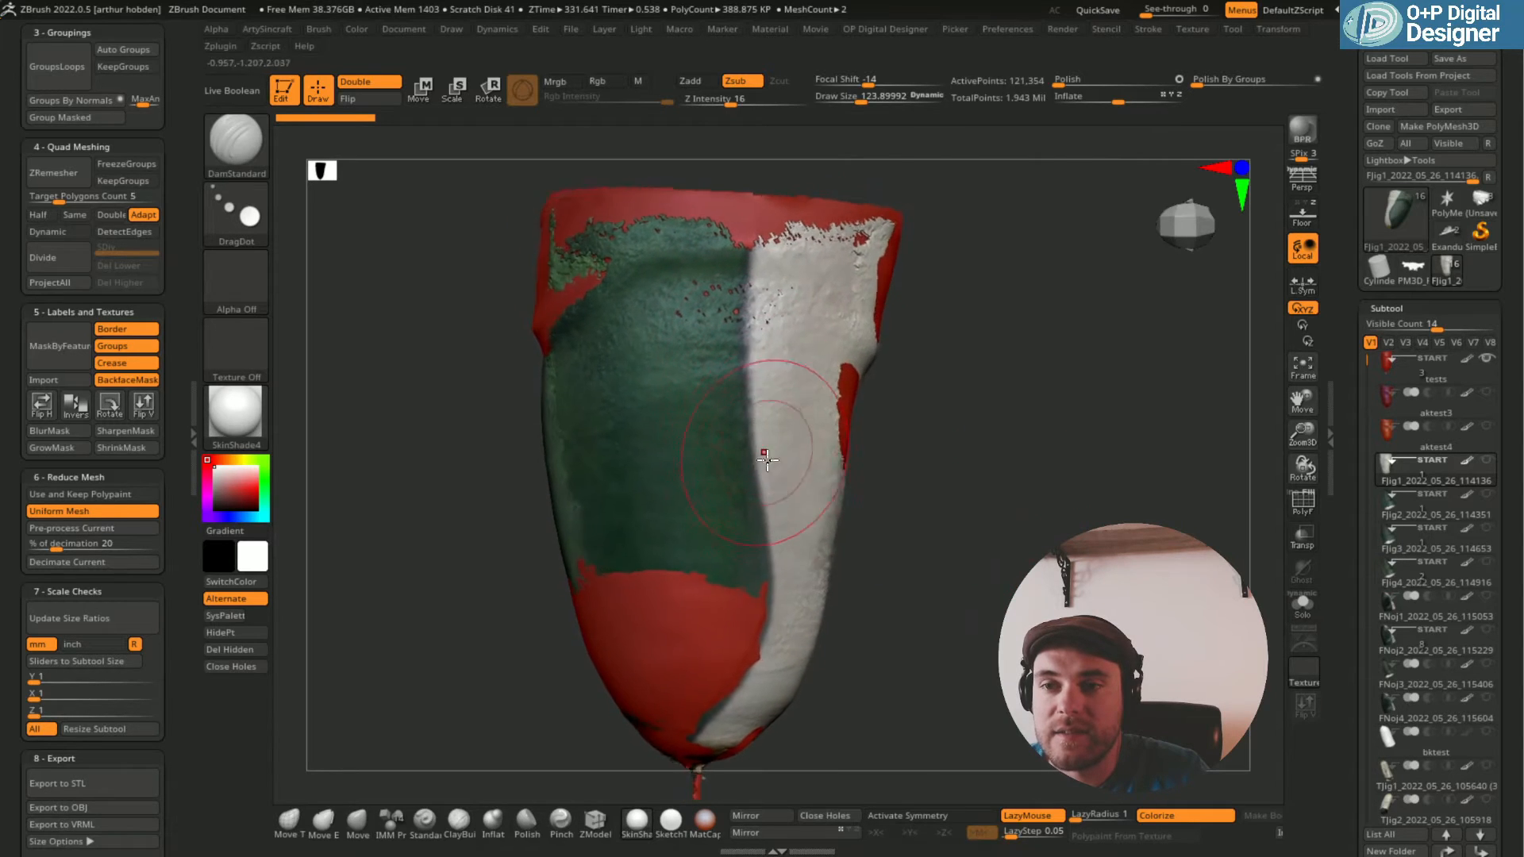
{"action": "left_click_drag", "start_coordinate": [769, 462], "coordinate": [842, 578]}
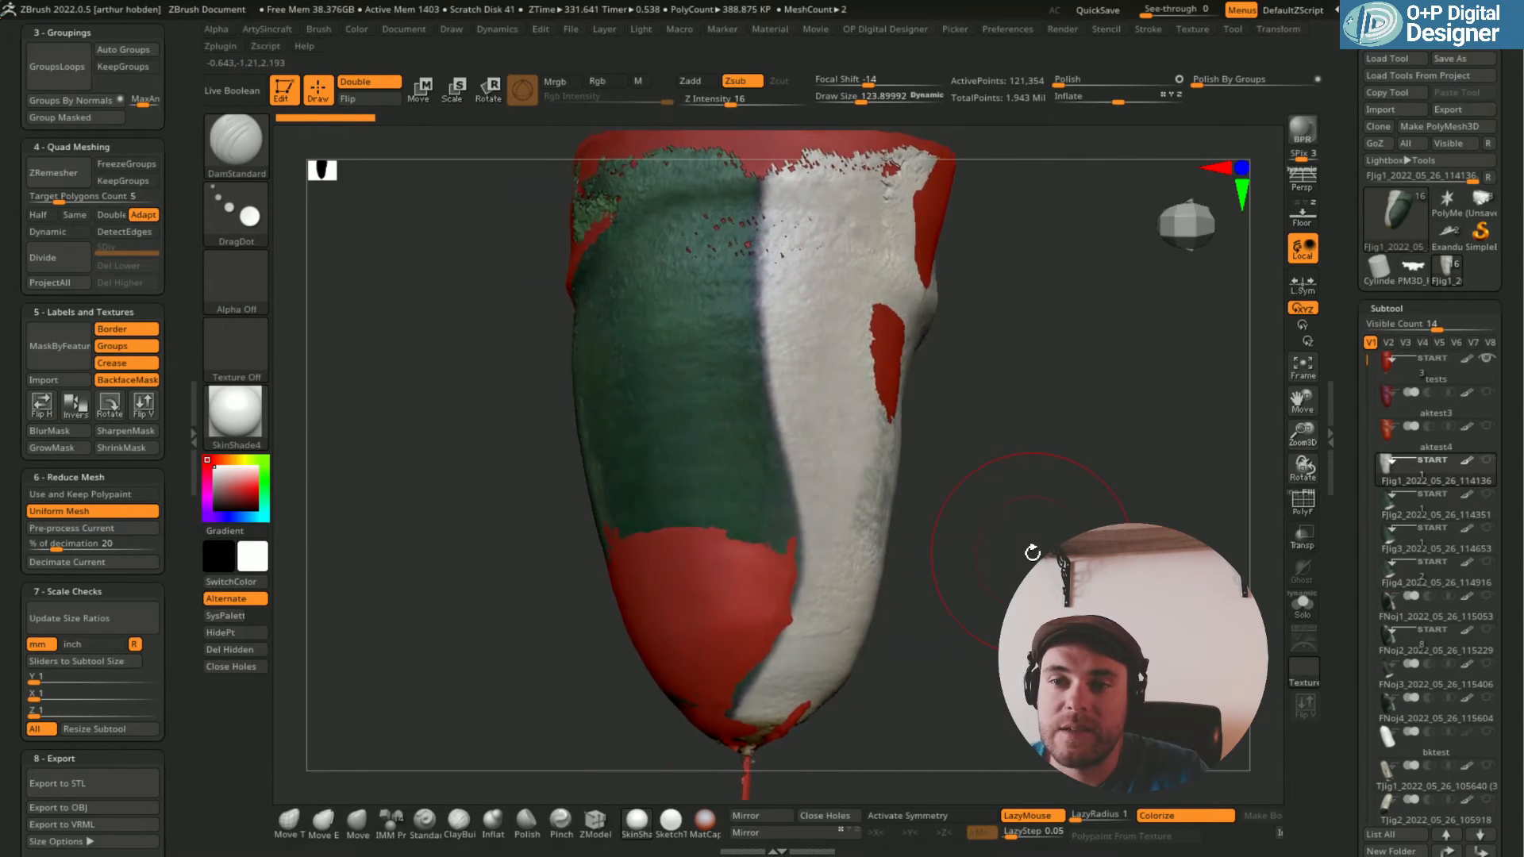
{"action": "left_click_drag", "start_coordinate": [1034, 553], "coordinate": [925, 608]}
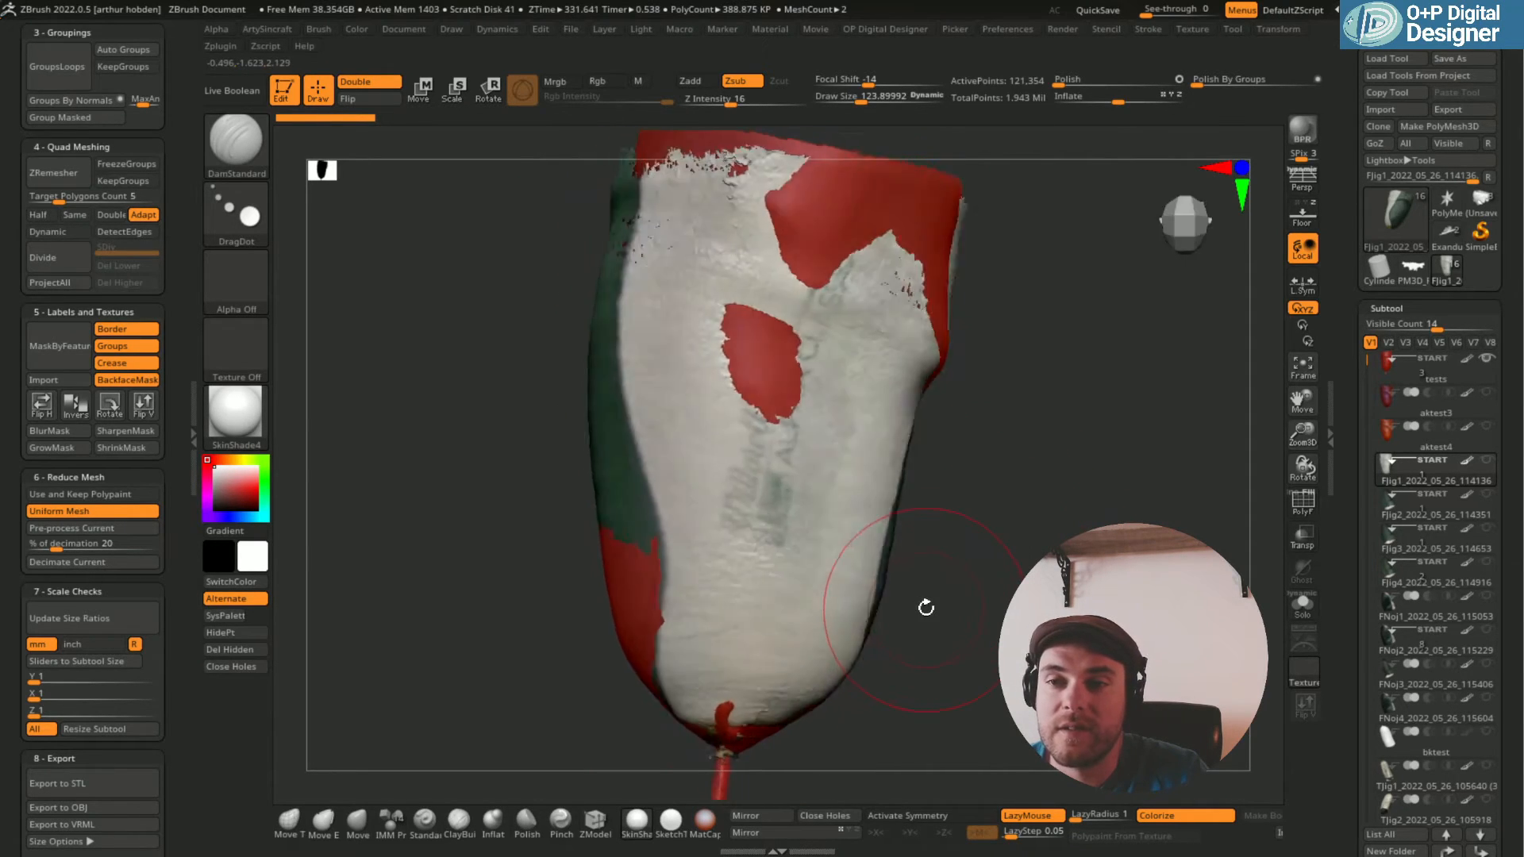
{"action": "left_click_drag", "start_coordinate": [924, 607], "coordinate": [769, 438]}
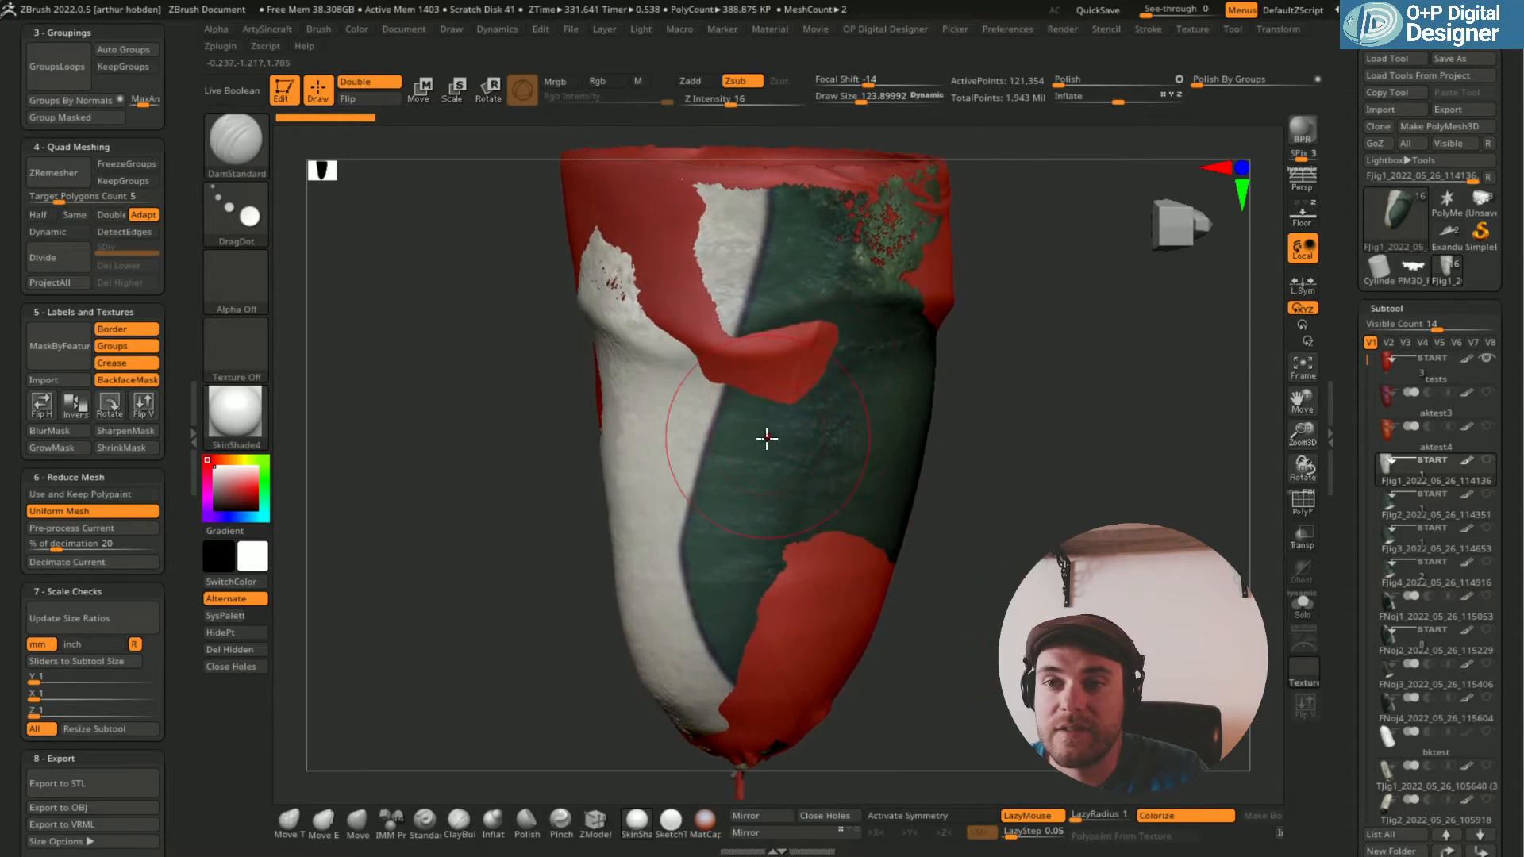
{"action": "left_click_drag", "start_coordinate": [765, 438], "coordinate": [1189, 469]}
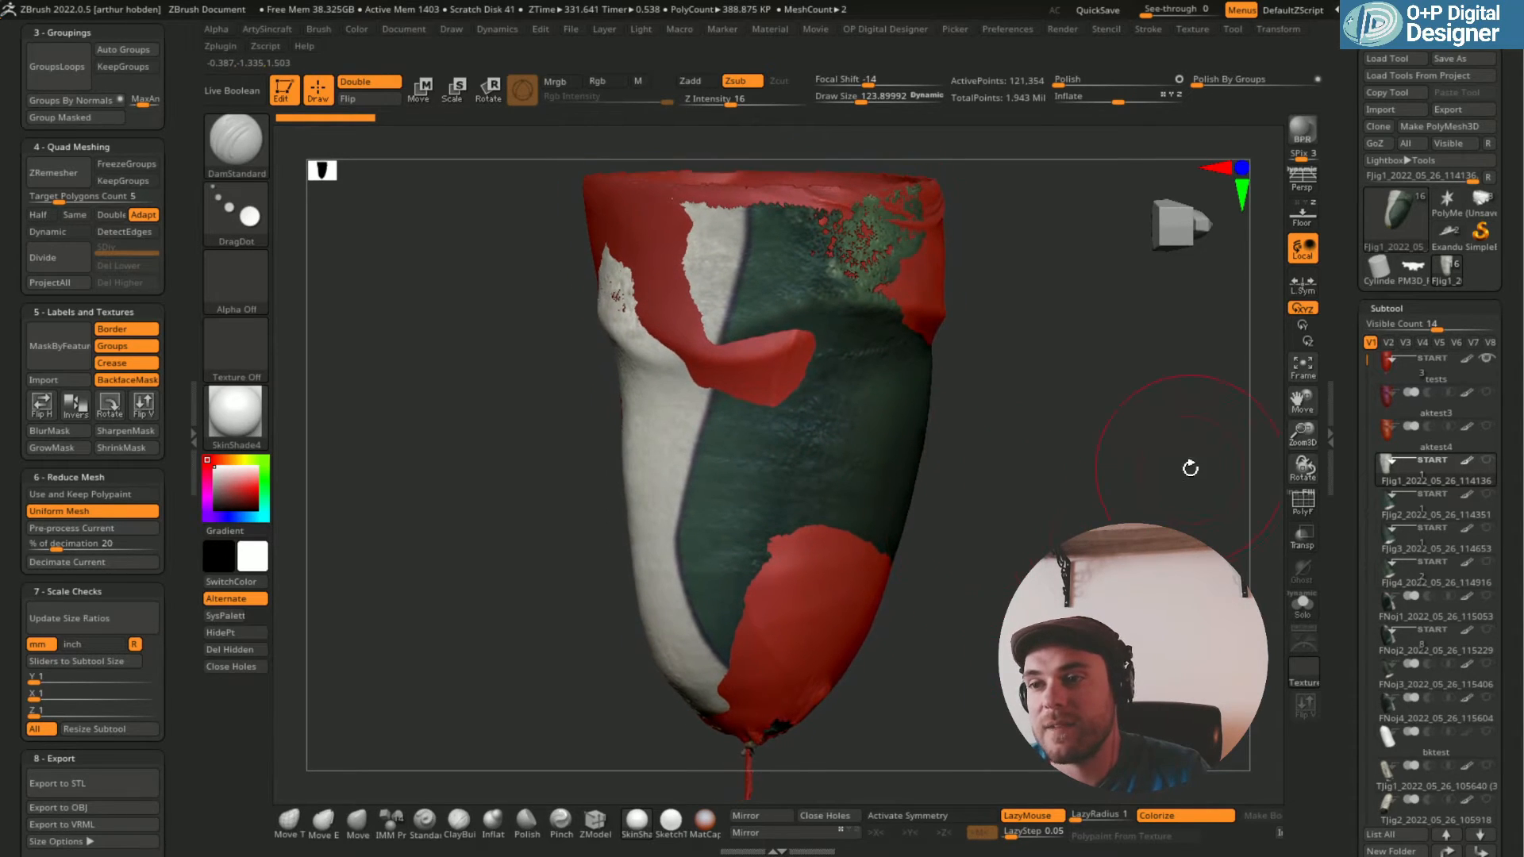
{"action": "left_click_drag", "start_coordinate": [1190, 468], "coordinate": [1039, 535]}
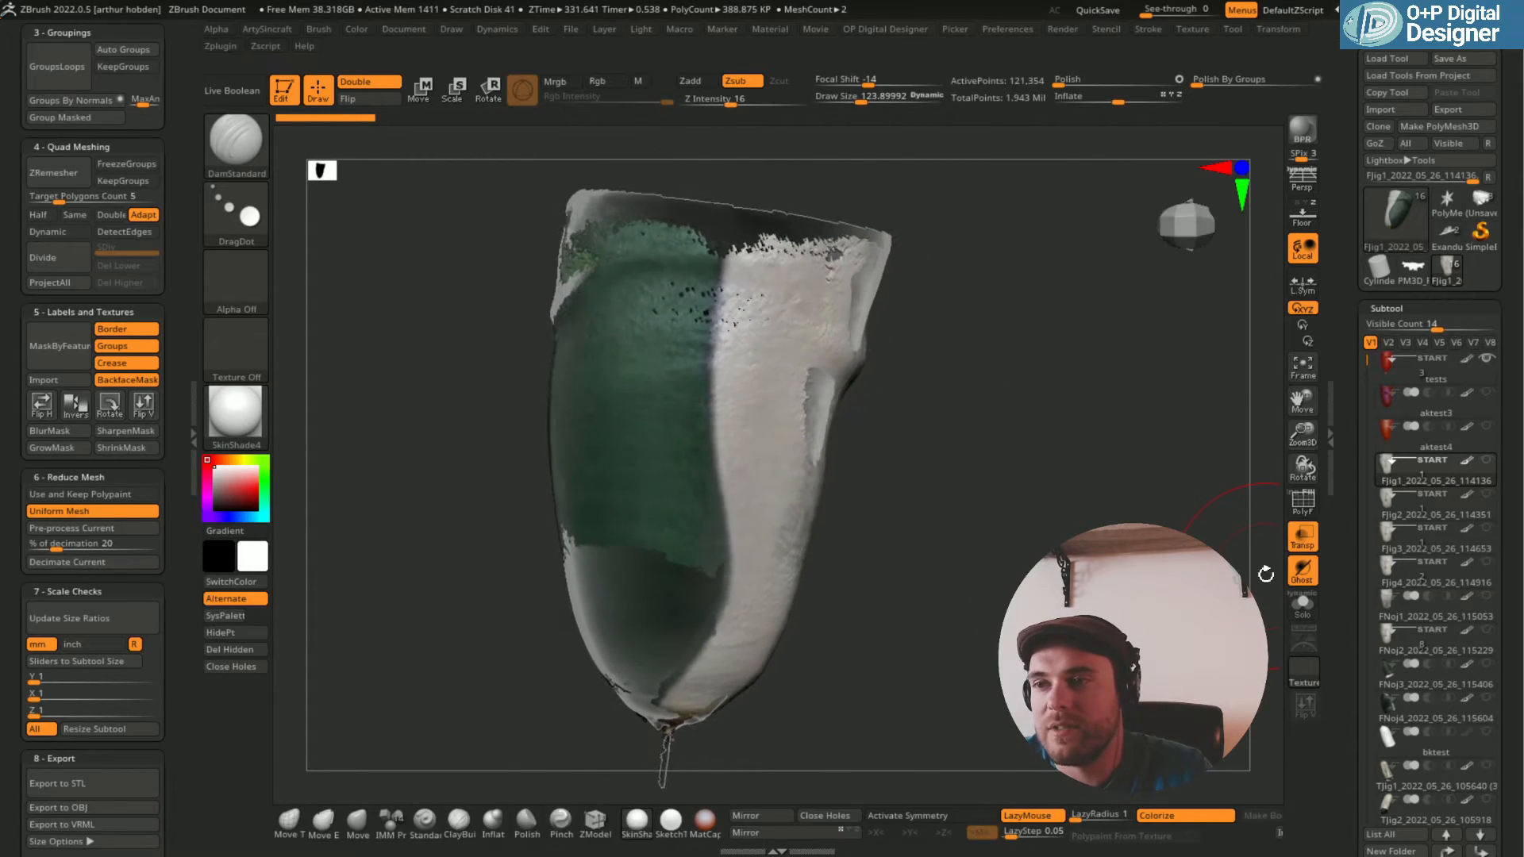
Select the FNoj2_2022_05_26_115229 scan in the Subtool list.
{"action": "left_click", "coordinate": [1301, 570]}
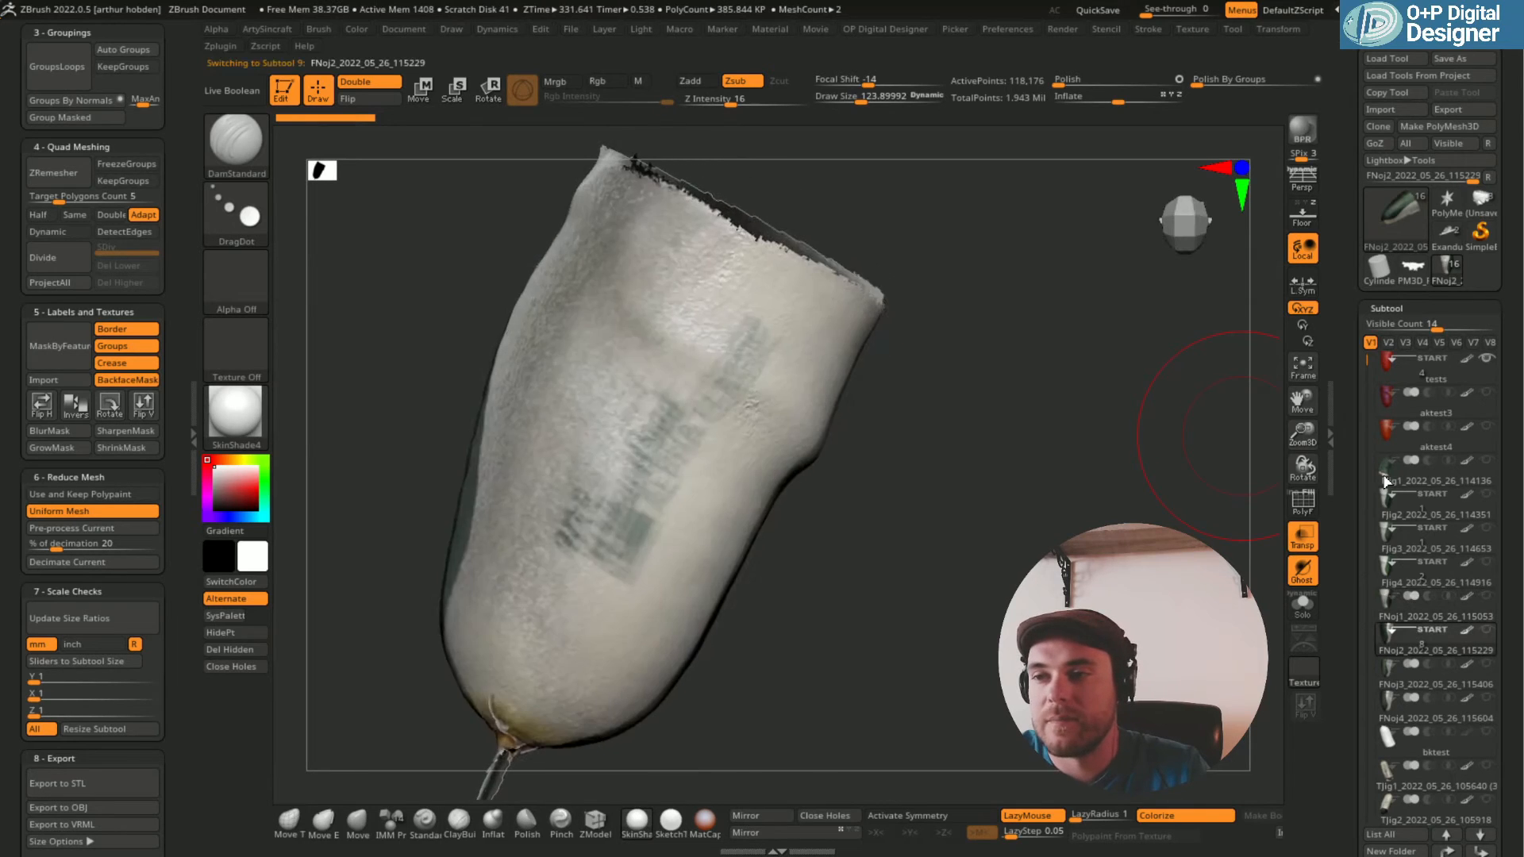
Activate Fjig1_2022_05_26_114136, compare it from two sides, then activate Fjig2_2022_05_26_114351.
{"action": "left_click", "coordinate": [1435, 481]}
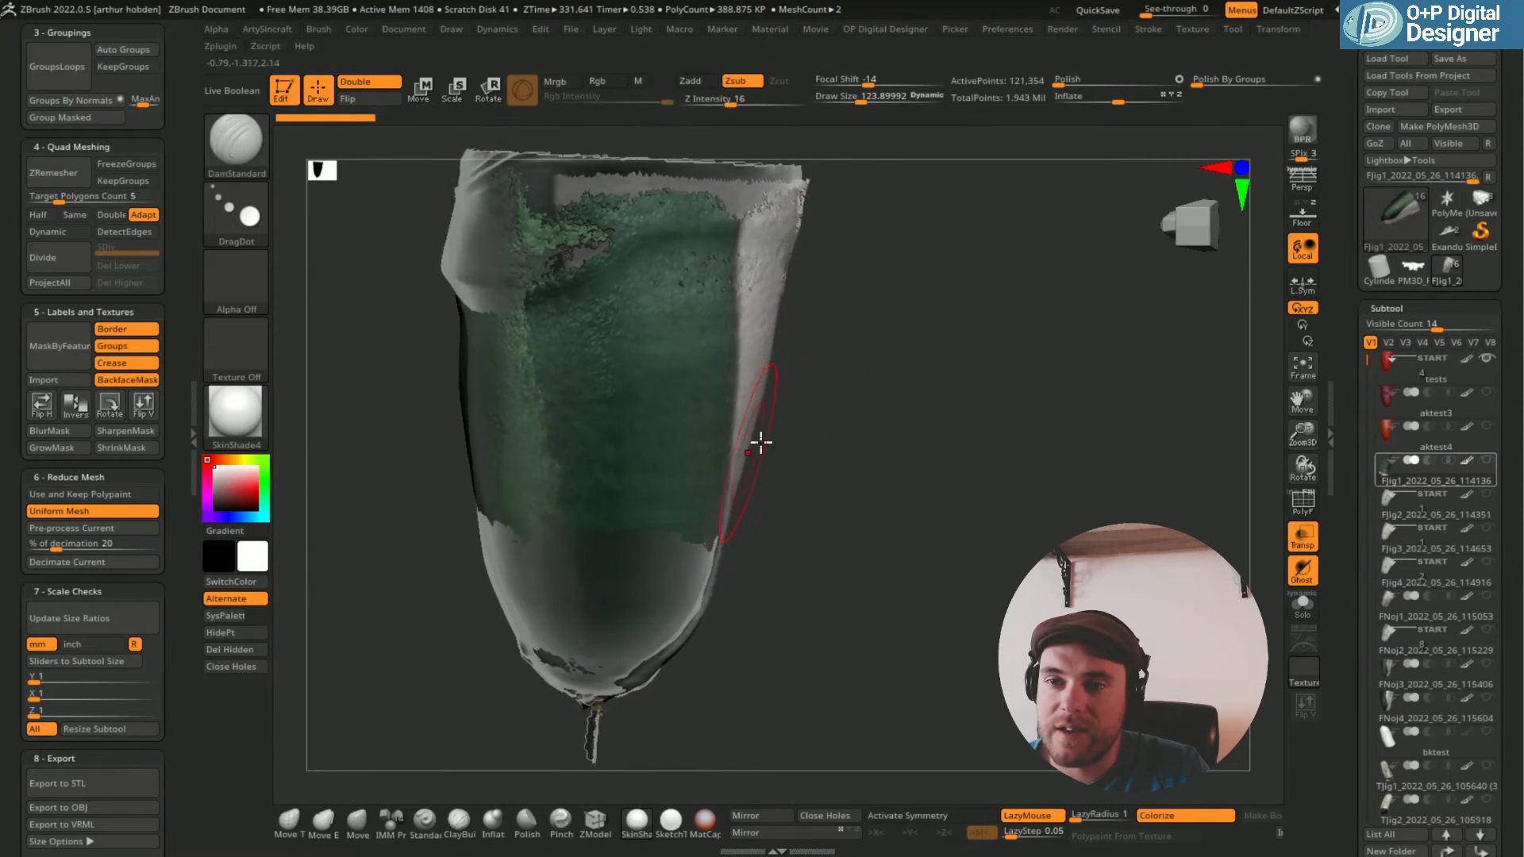
{"action": "left_click_drag", "start_coordinate": [763, 443], "coordinate": [743, 394]}
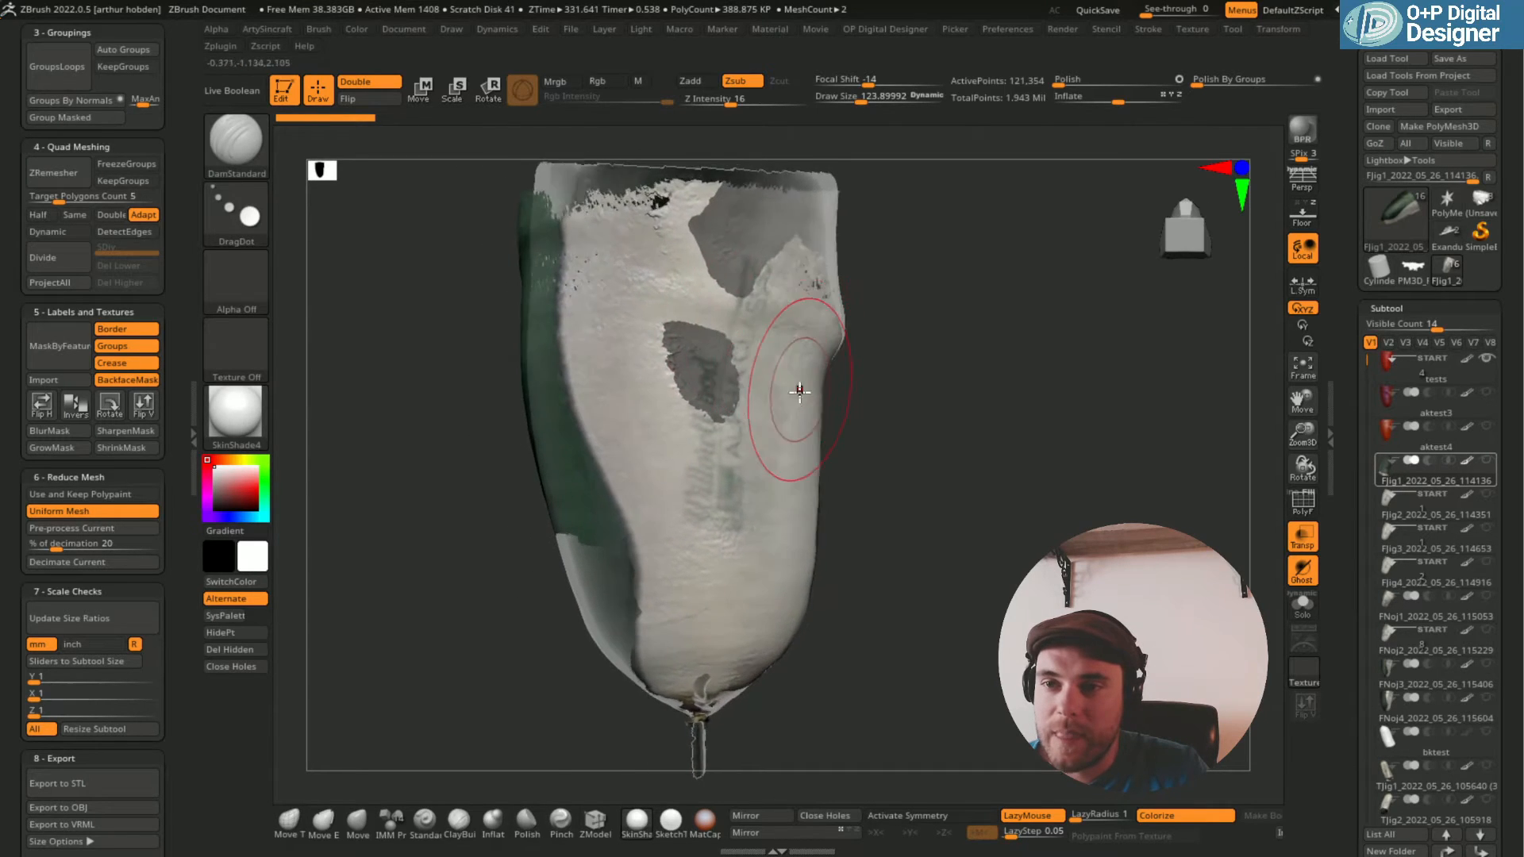
{"action": "left_click_drag", "start_coordinate": [801, 393], "coordinate": [809, 604]}
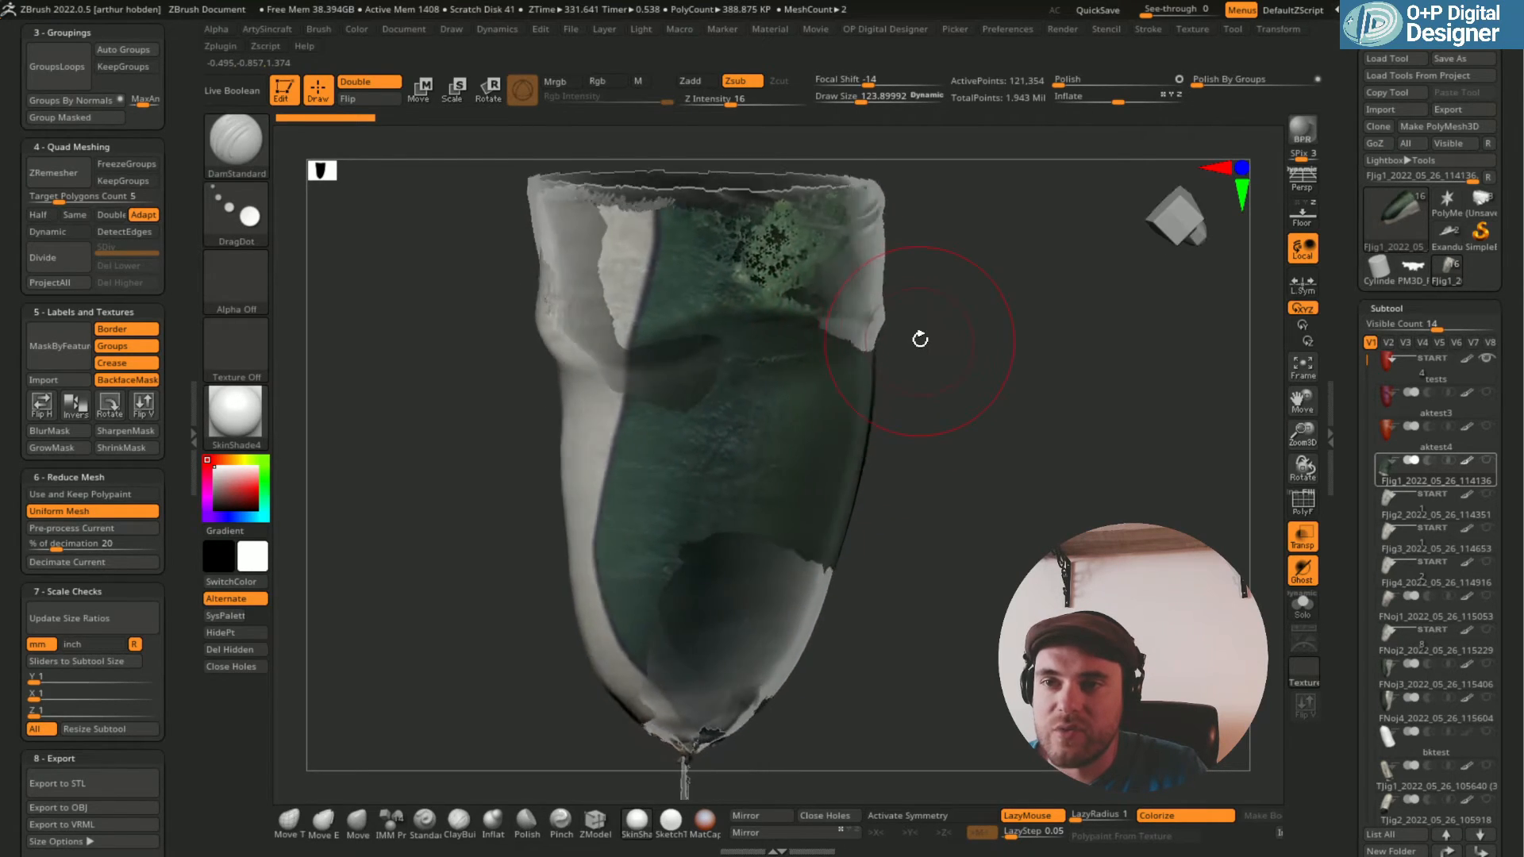
{"action": "left_click", "coordinate": [1435, 514]}
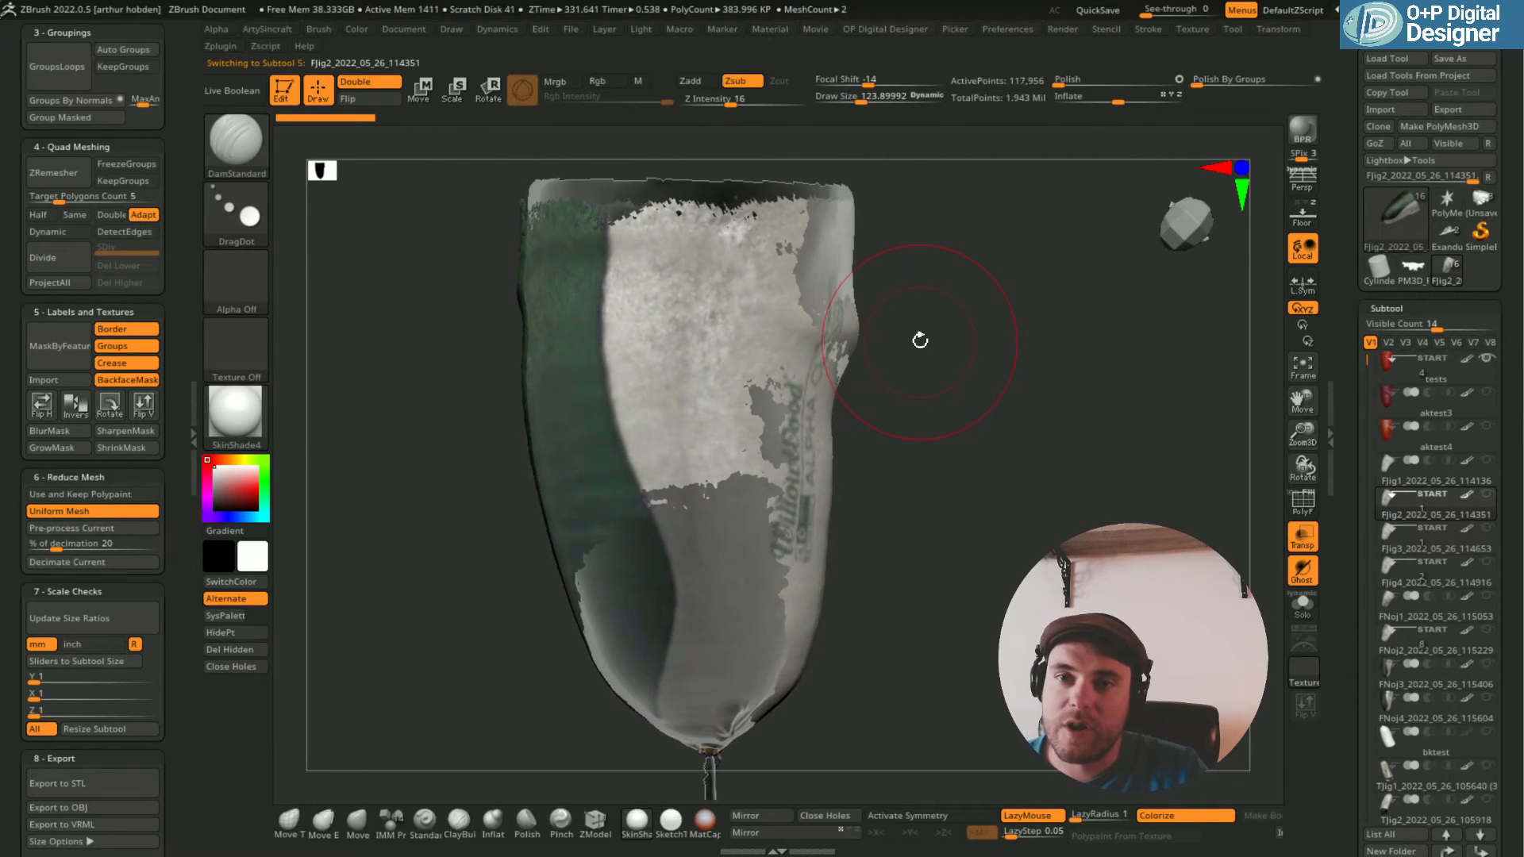
Rotate the Fjig2 scan to inspect it, then activate Fjig3_2022_05_26_114653.
{"action": "left_click_drag", "start_coordinate": [919, 339], "coordinate": [632, 690]}
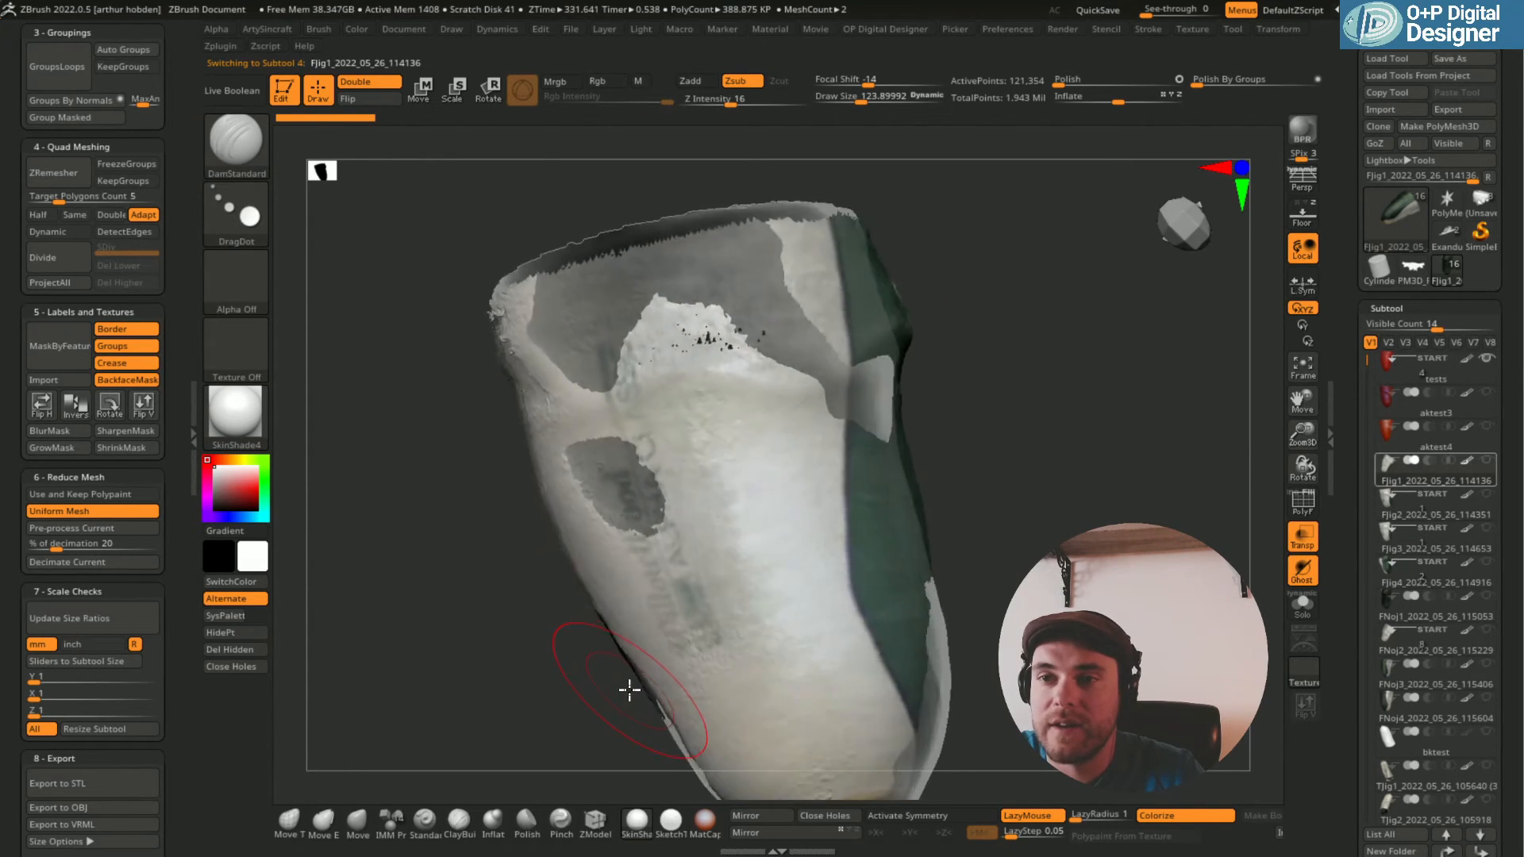
{"action": "left_click", "coordinate": [1436, 513]}
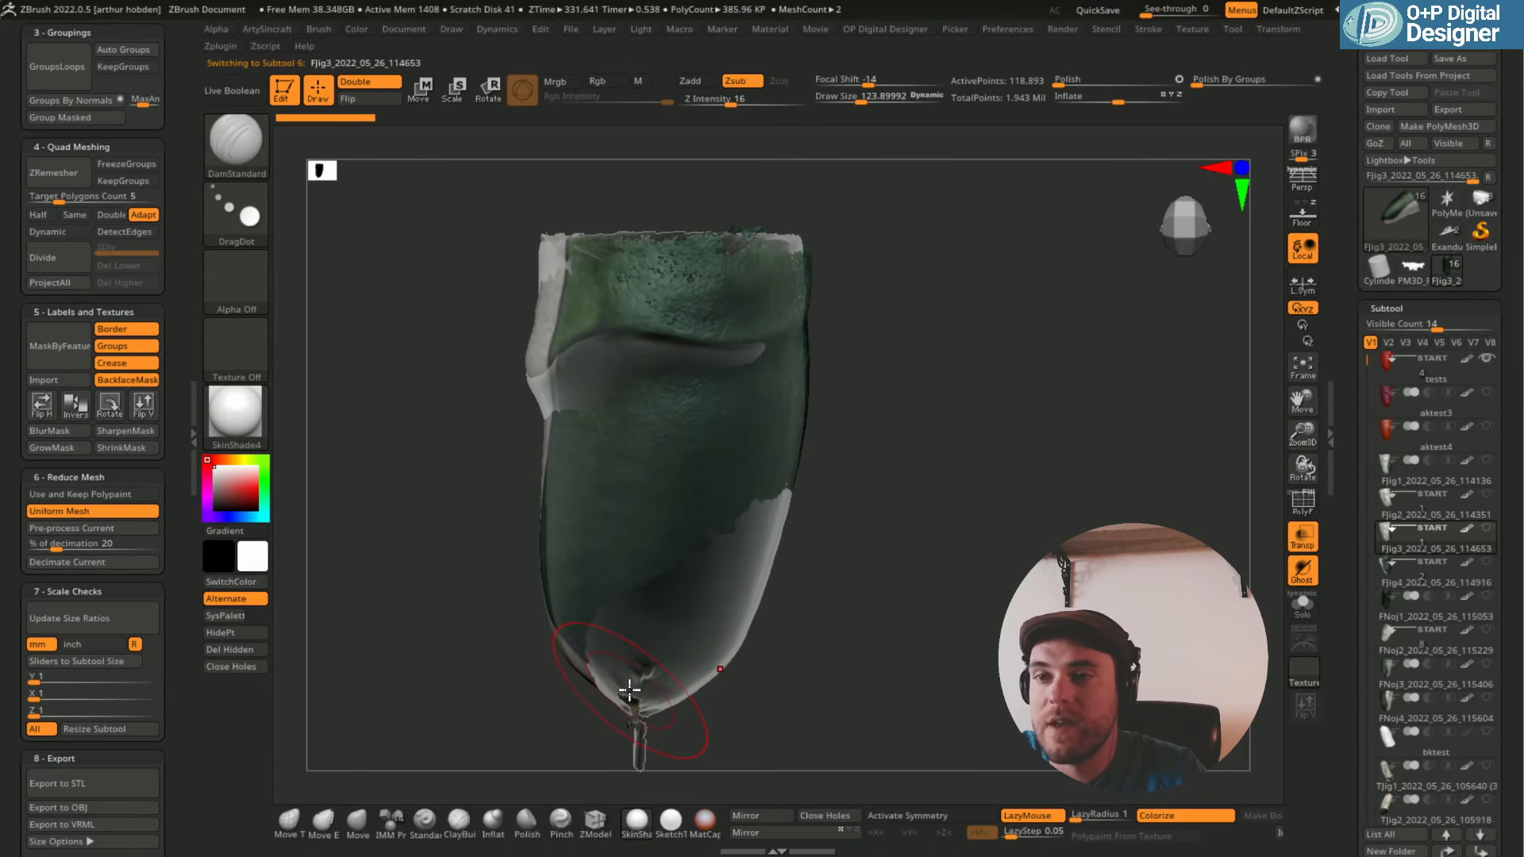
Select the TNoj1_2022_05_26_110613 transtibial scan in the Subtool list.
{"action": "left_click", "coordinate": [1435, 583]}
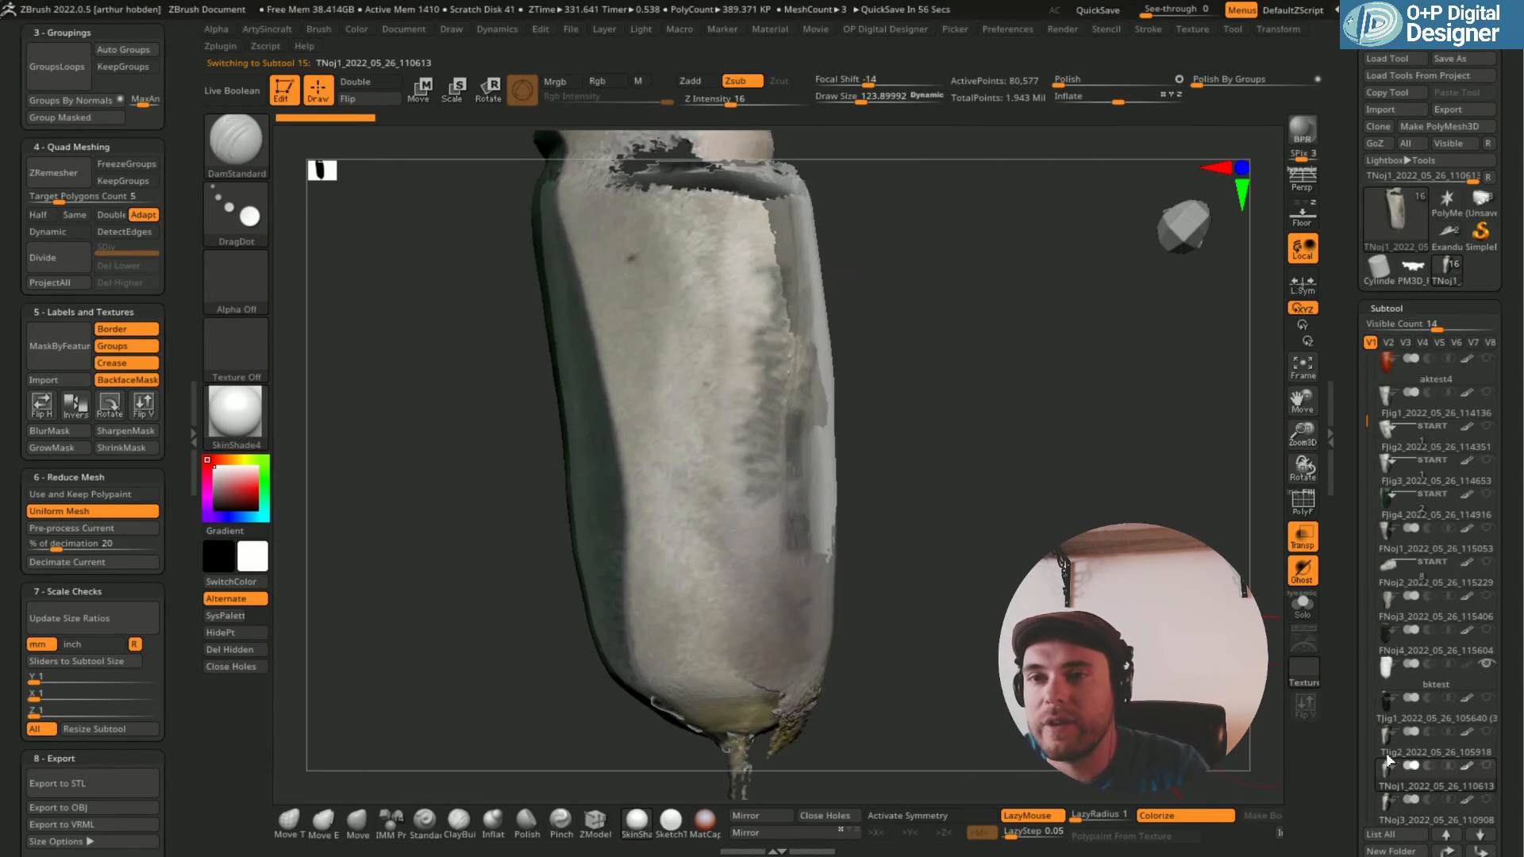
Activate the tests shape, view its tip, then make the aktest4 scan active.
{"action": "left_click", "coordinate": [1433, 682]}
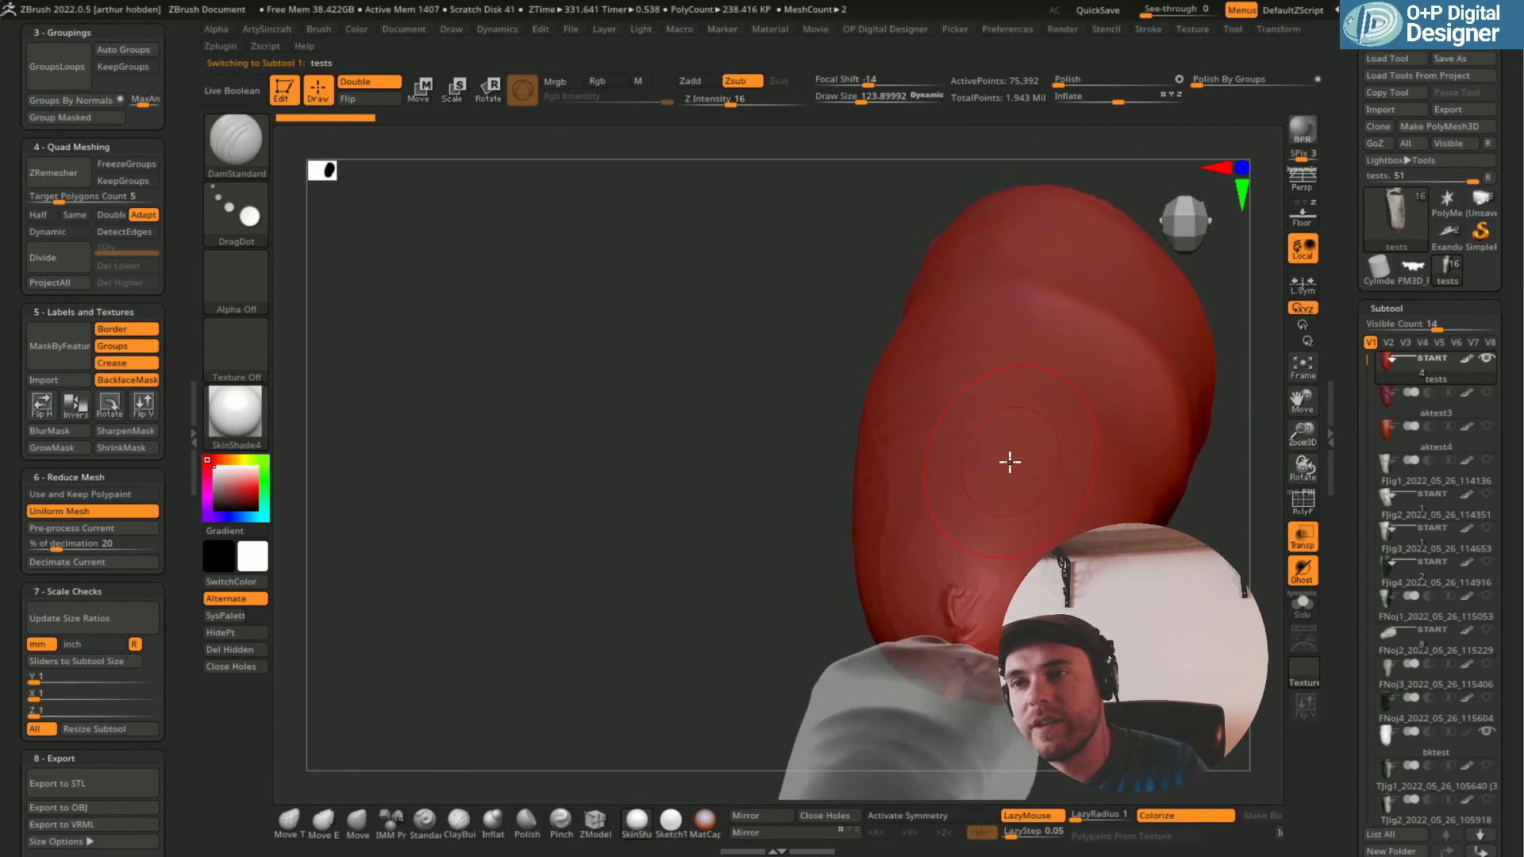
{"action": "left_click_drag", "start_coordinate": [1010, 462], "coordinate": [989, 606]}
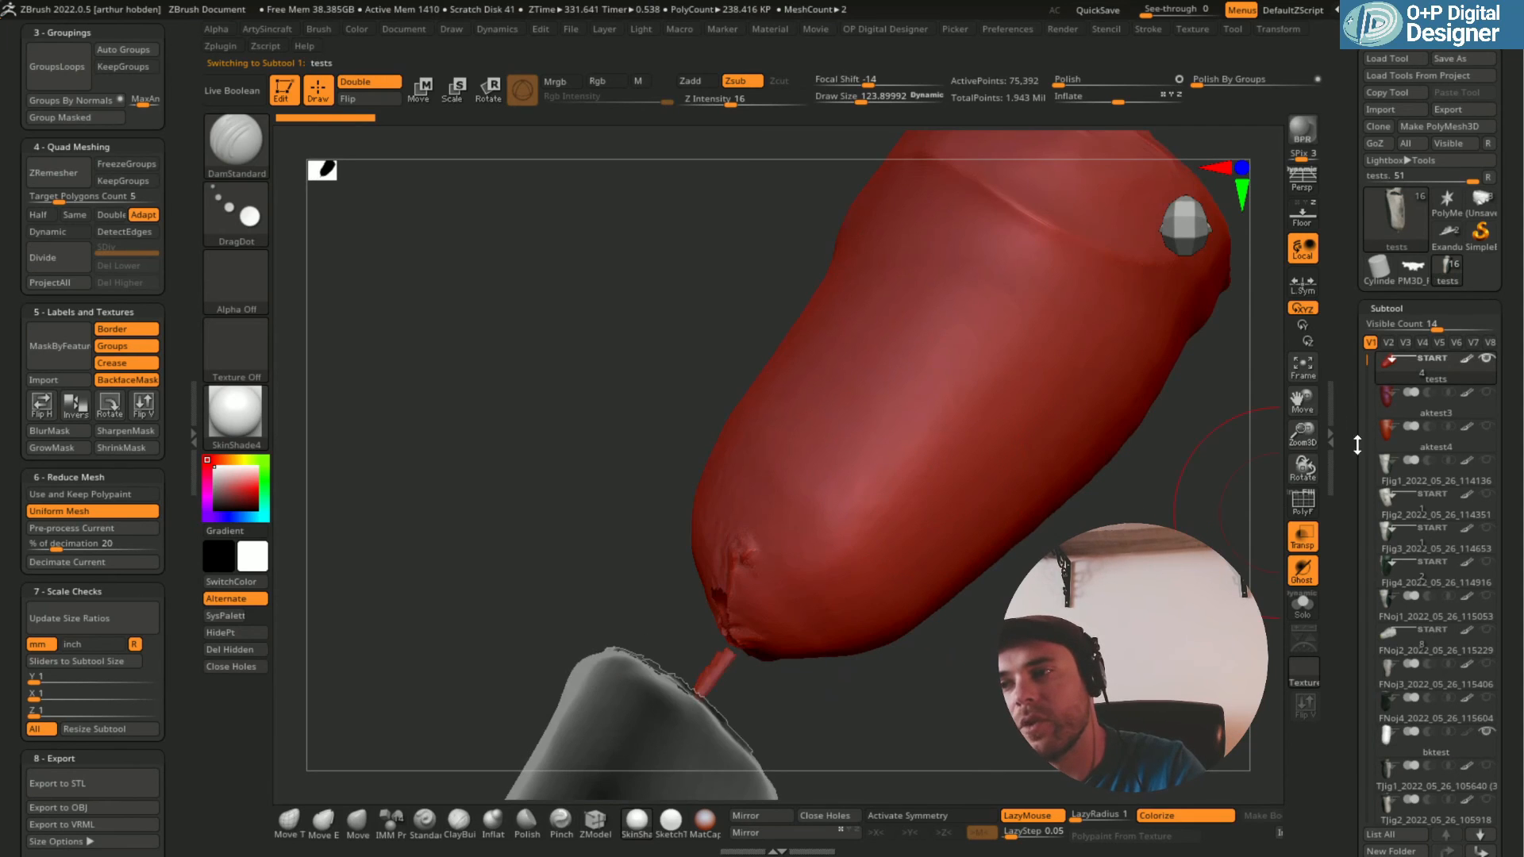
{"action": "left_click", "coordinate": [1433, 548]}
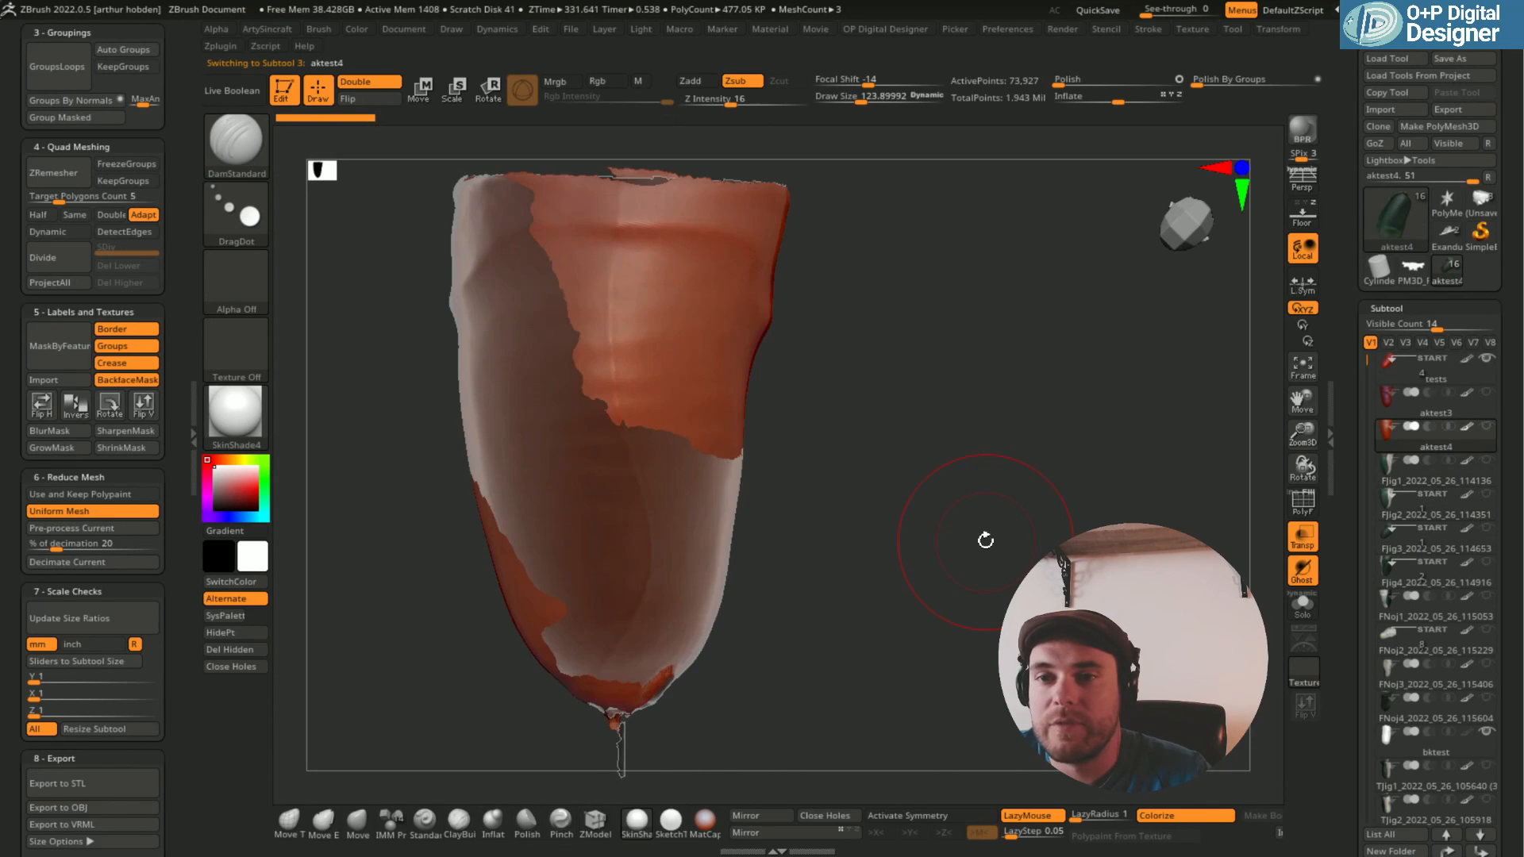
Make the aktest3 scan the active subtool after briefly selecting Fjig1.
{"action": "left_click", "coordinate": [1433, 480]}
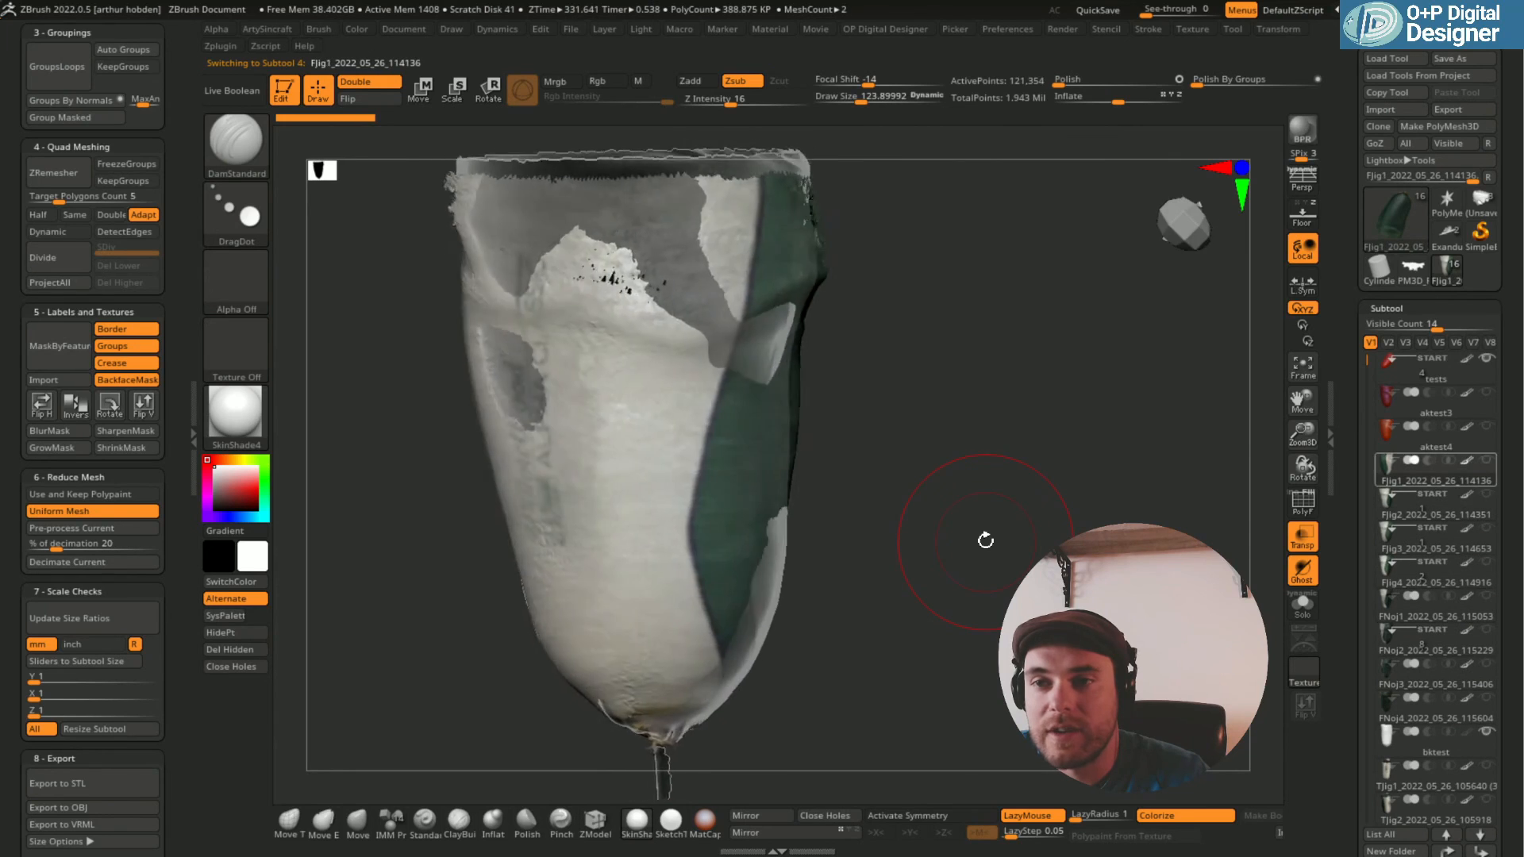
{"action": "left_click", "coordinate": [1437, 412]}
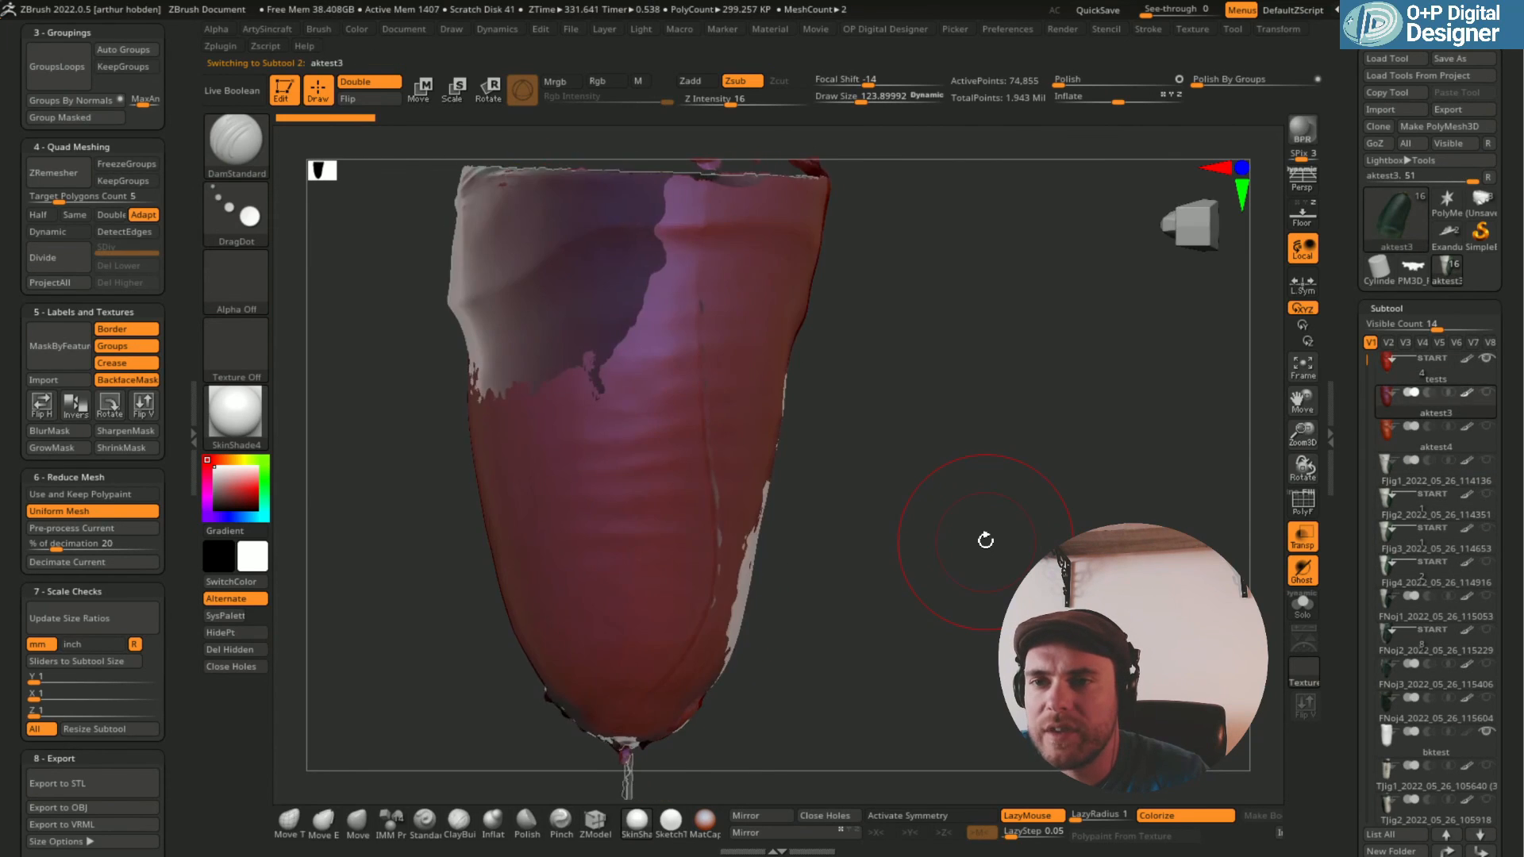